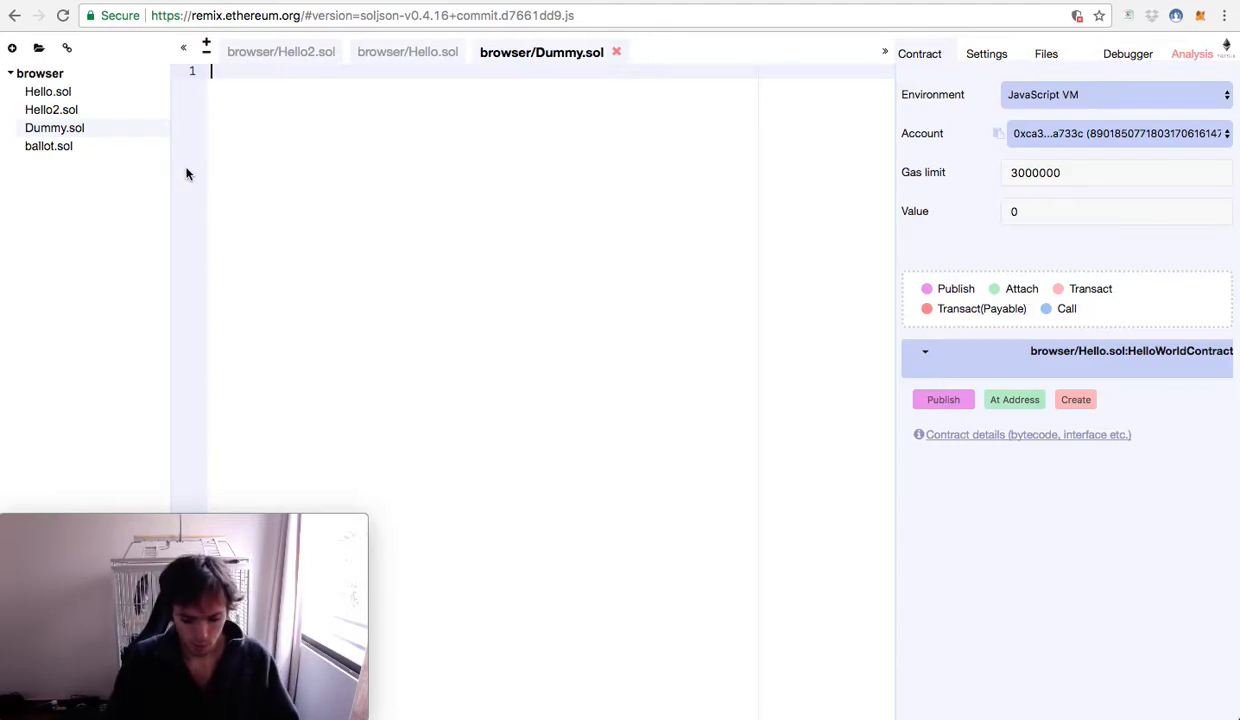
Write the line 'pragma solidity ^0.4.0;' at the top of Dummy.sol and start a new line.
type("prg")
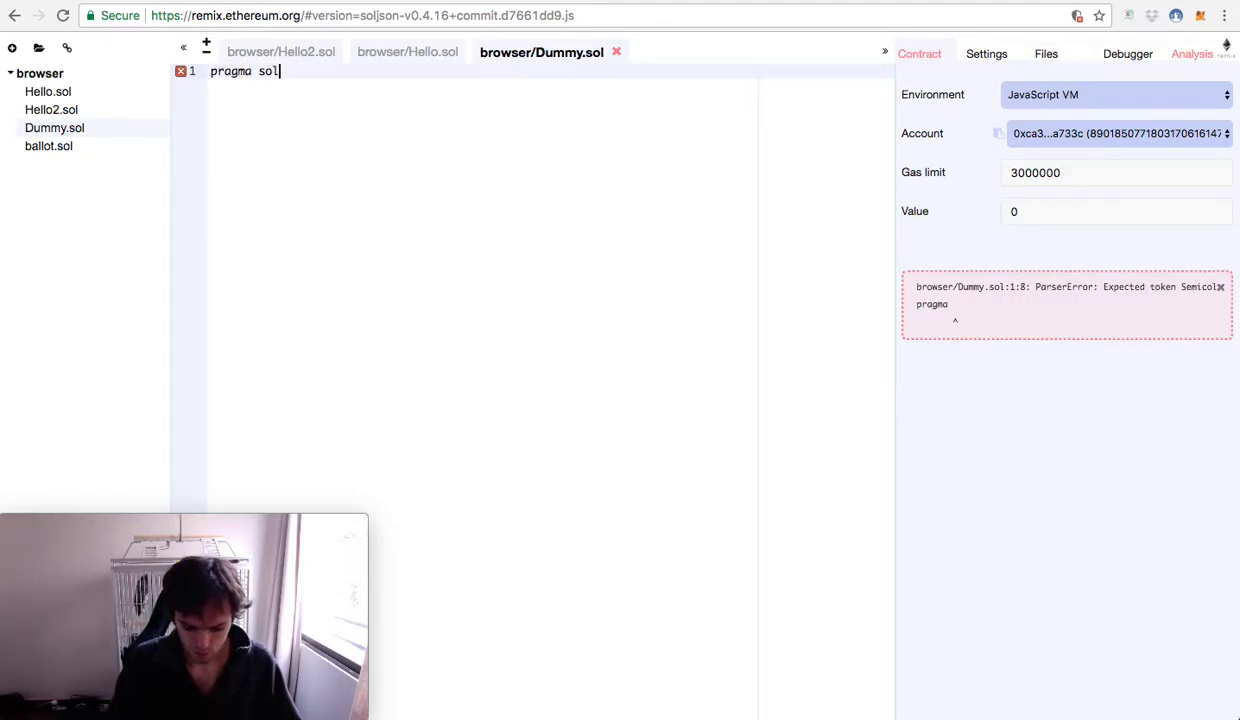
type("idity ^")
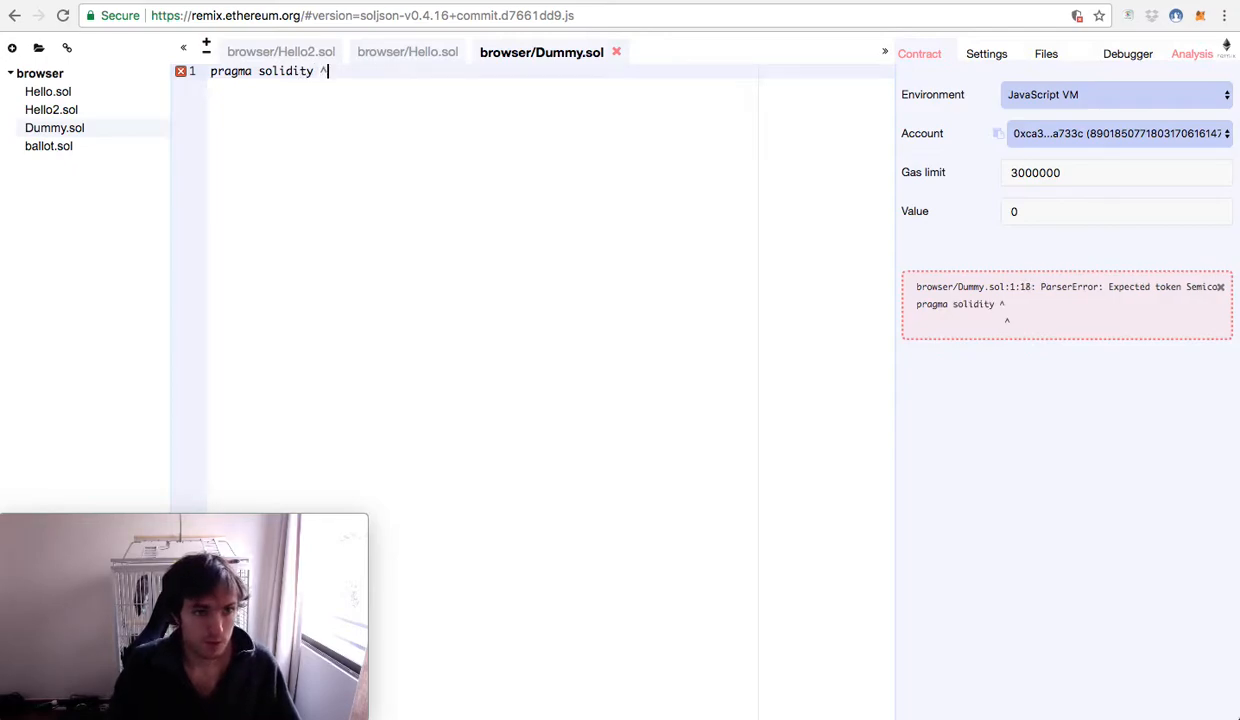
type("0.")
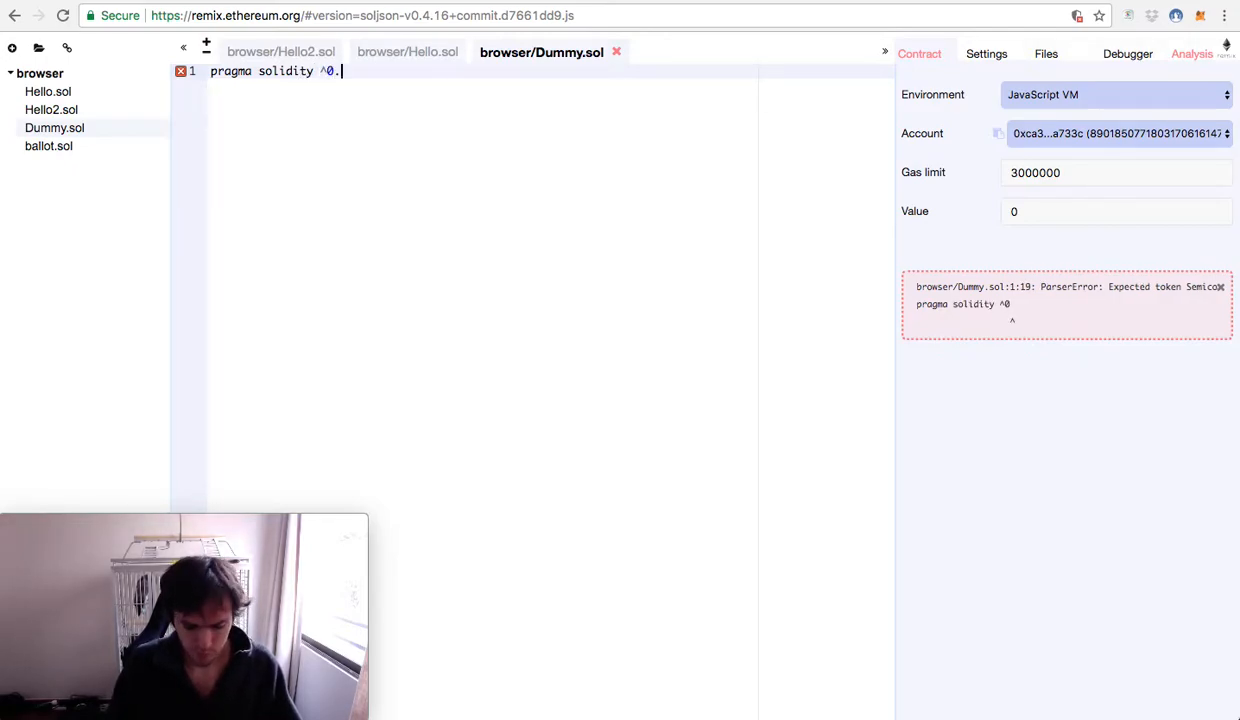
type("4.0")
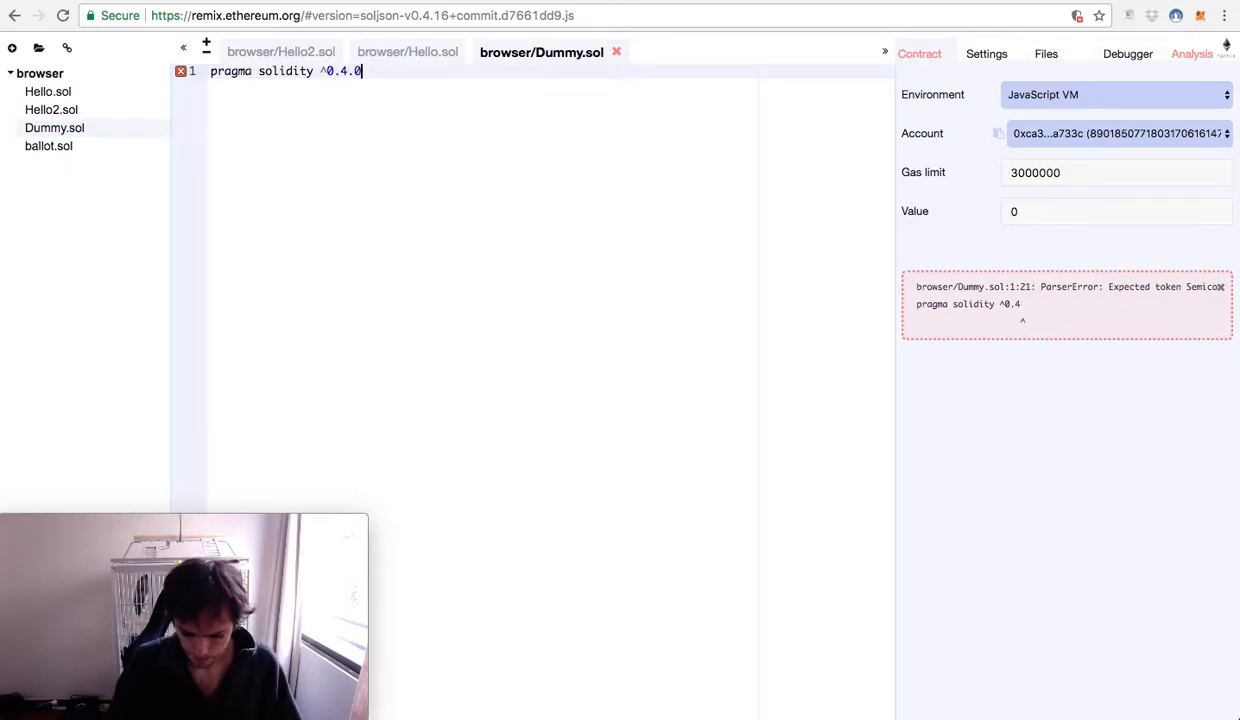
type(";")
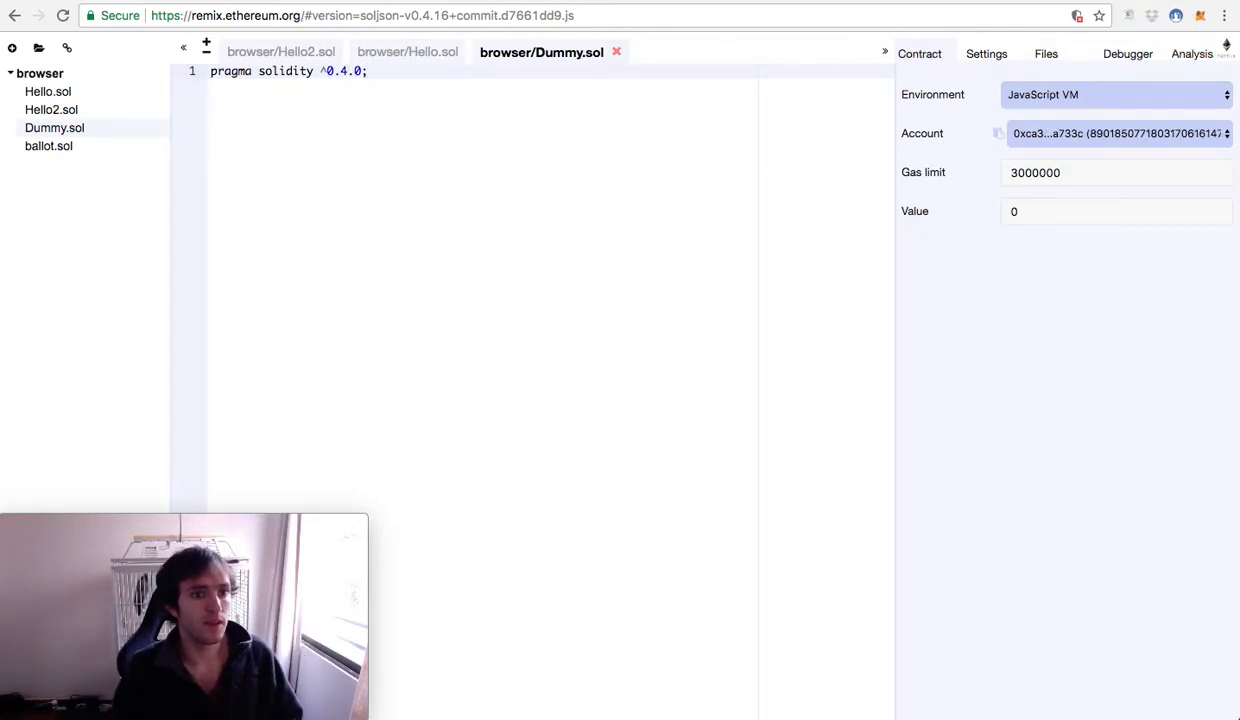
key("Enter")
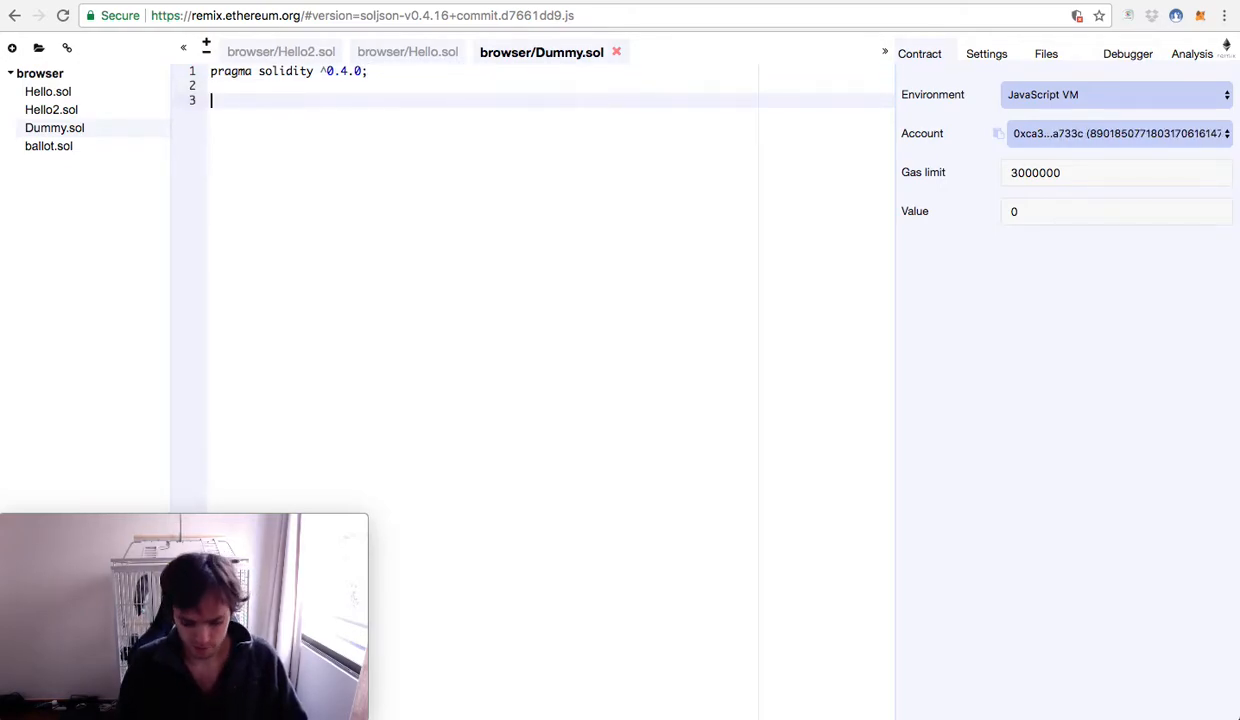
Declare 'contract DummyContract {' below the pragma.
type("con")
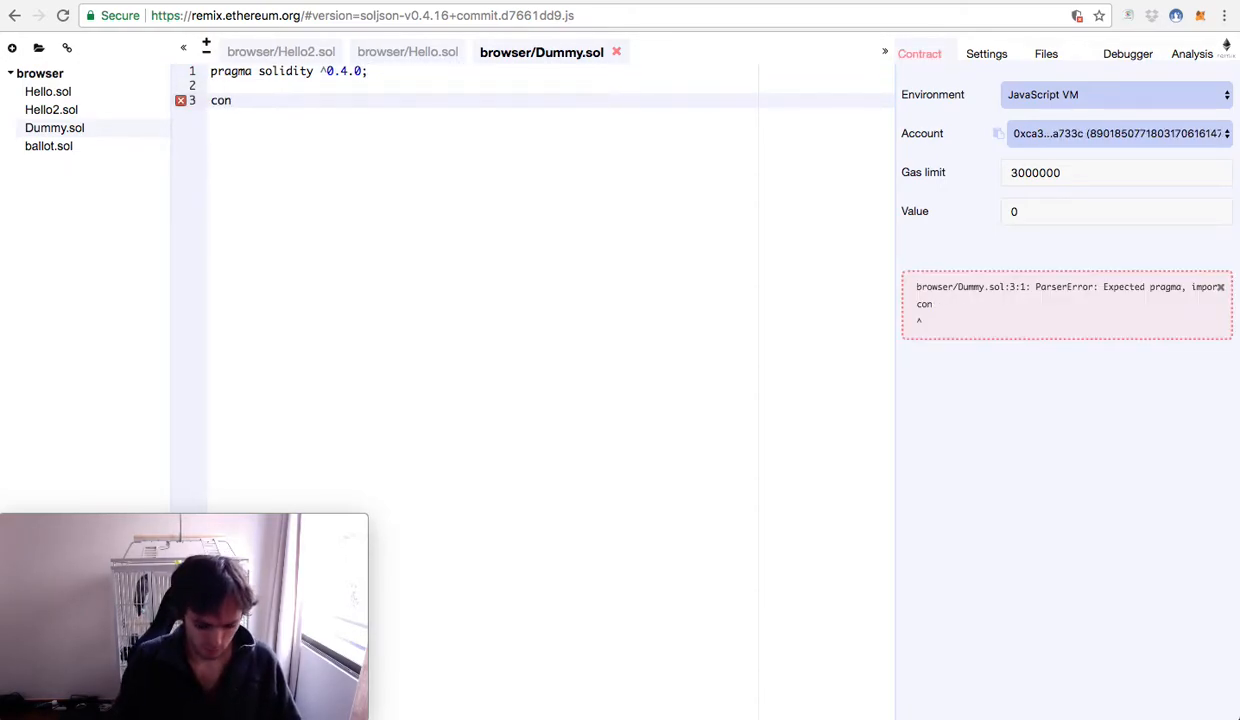
type("tract D")
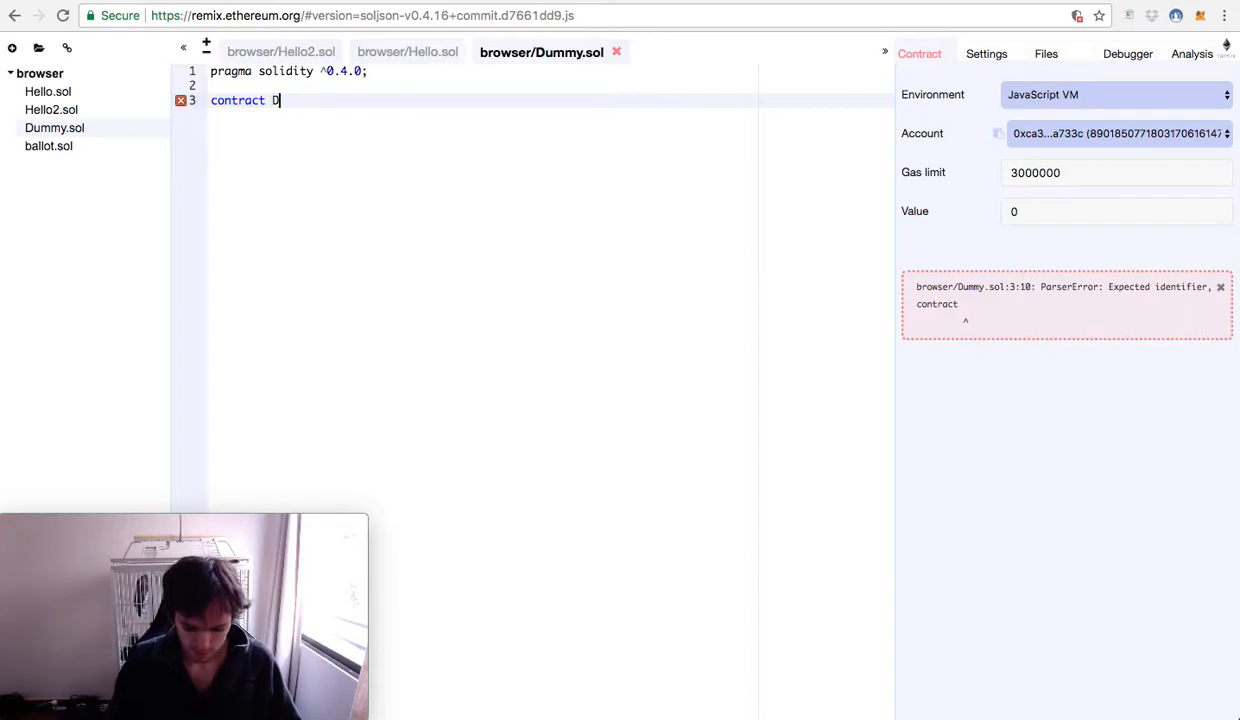
type("ummyContract")
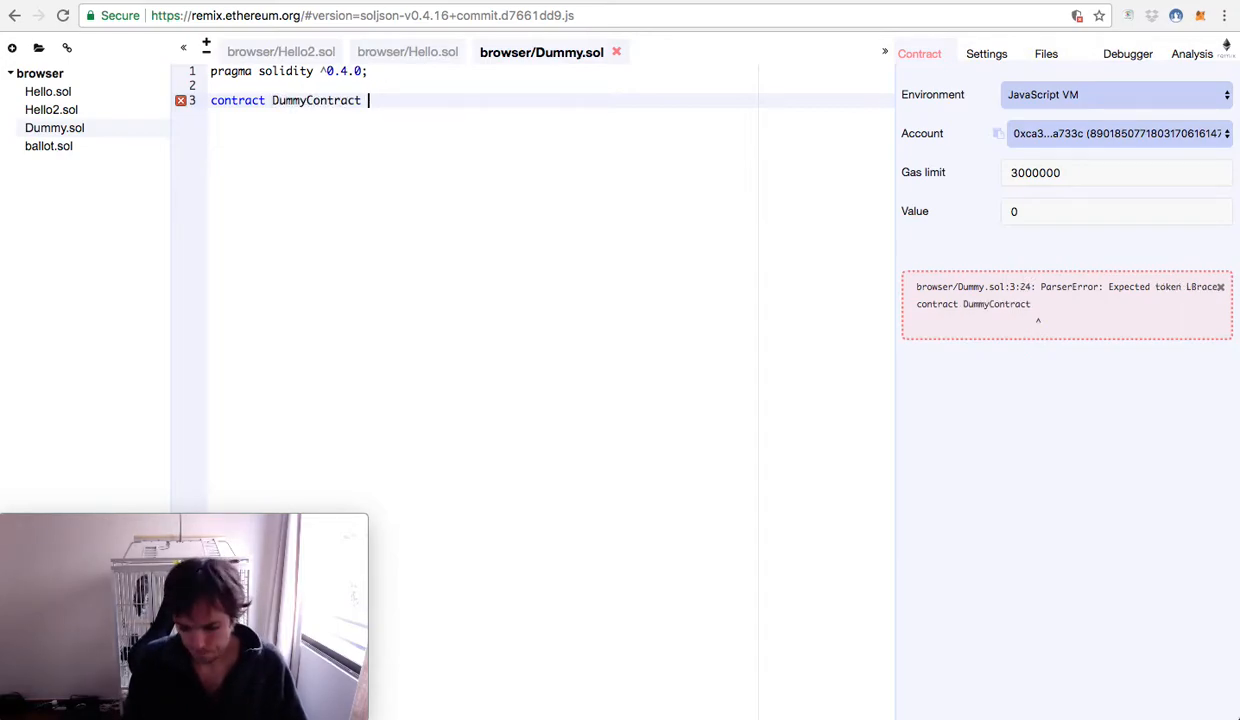
type("{")
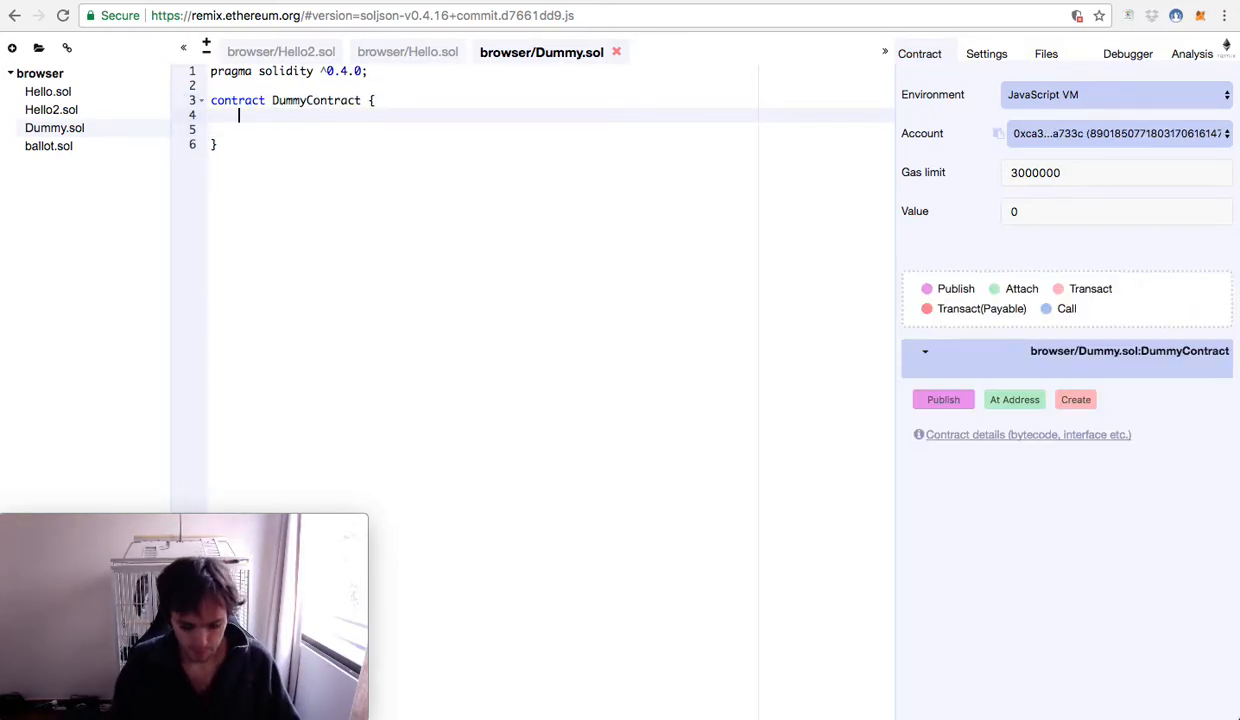
Add state variables string word, uint number and address owner inside the contract.
type("string word")
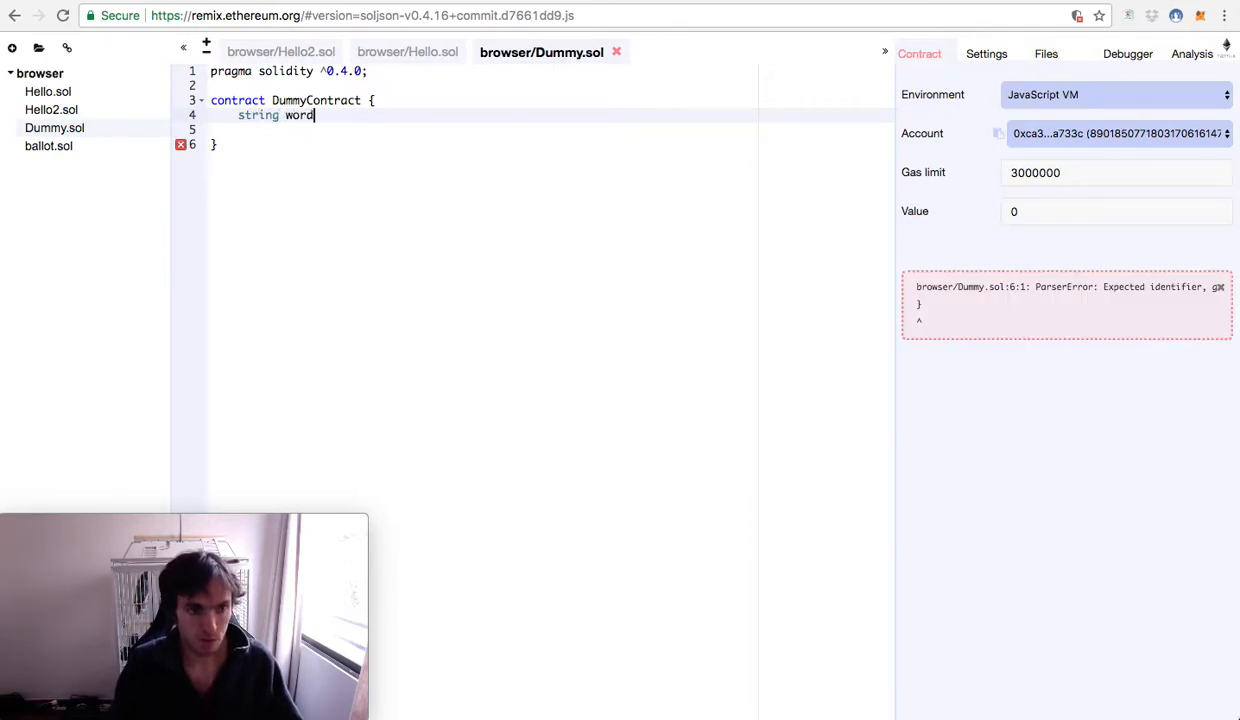
type(";")
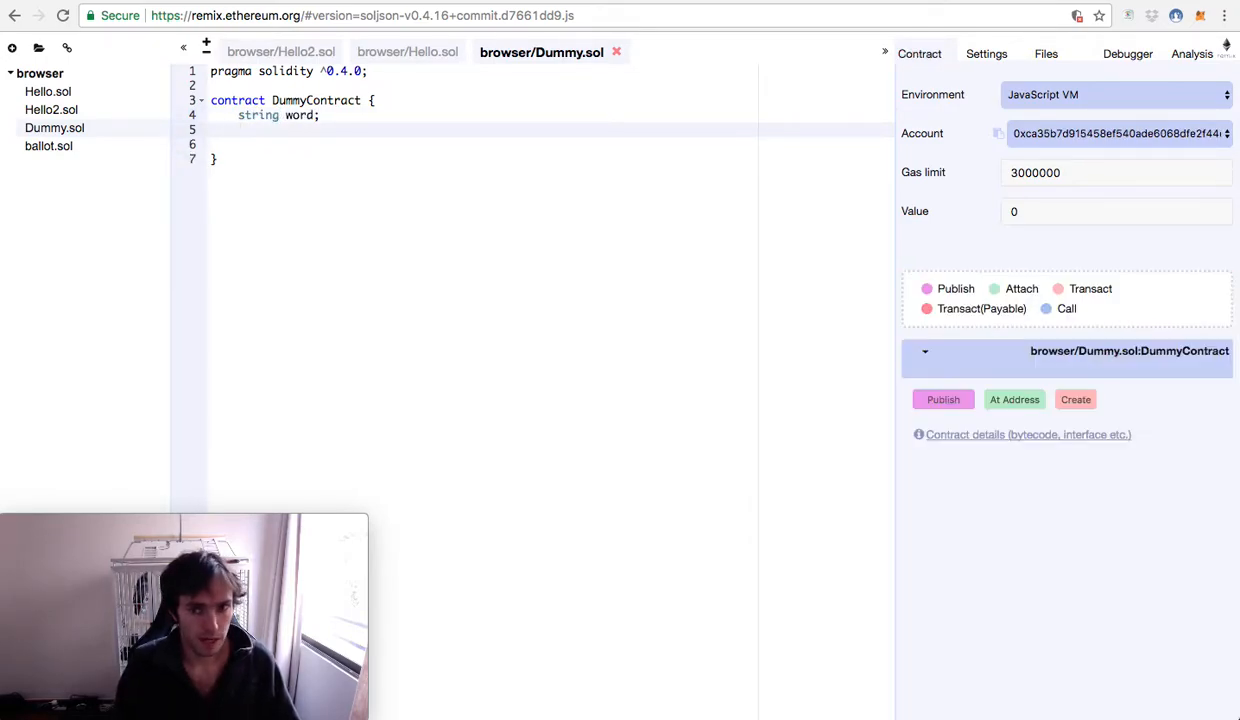
type("uint")
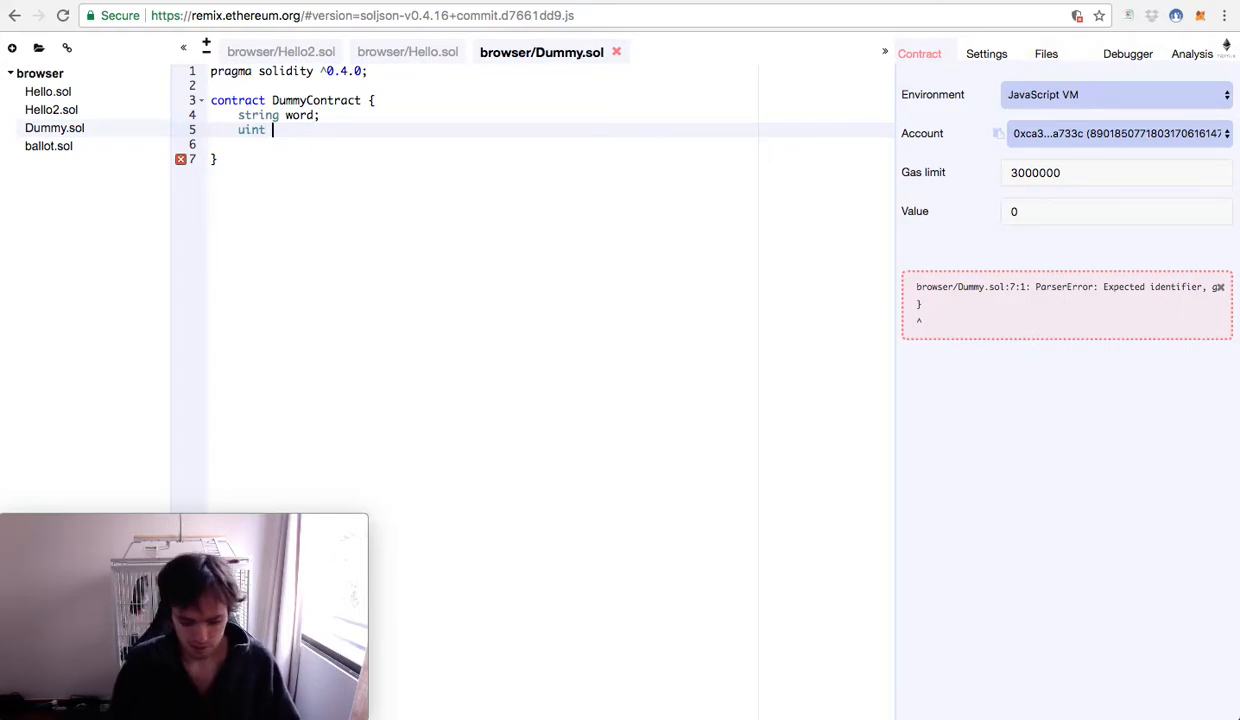
type("number;")
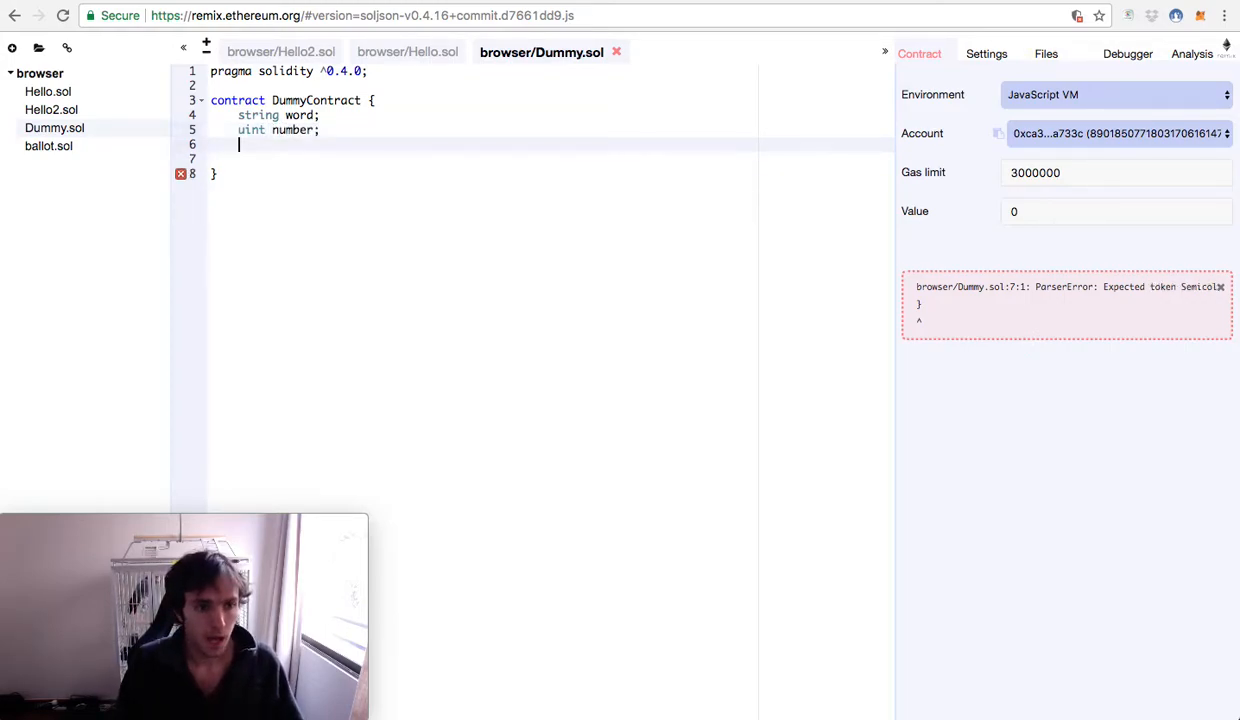
type("address owner;")
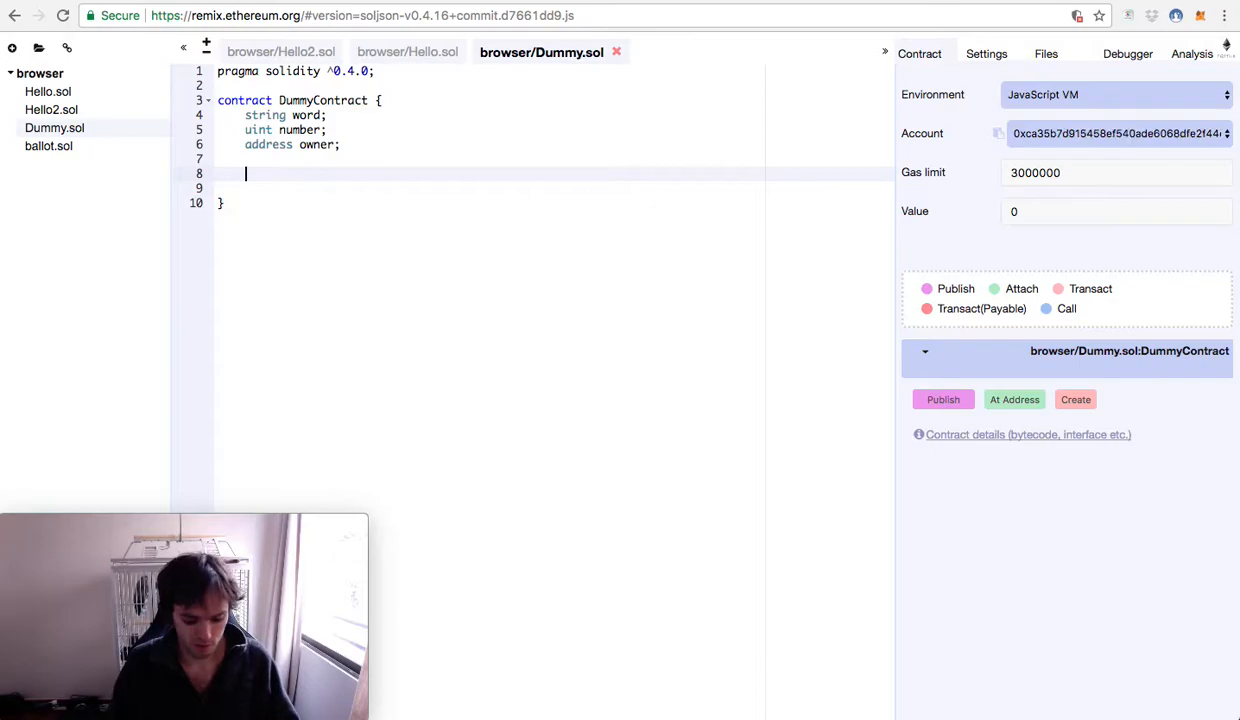
Write the constructor signature function DummyContract(string _word) with an empty body.
type("function")
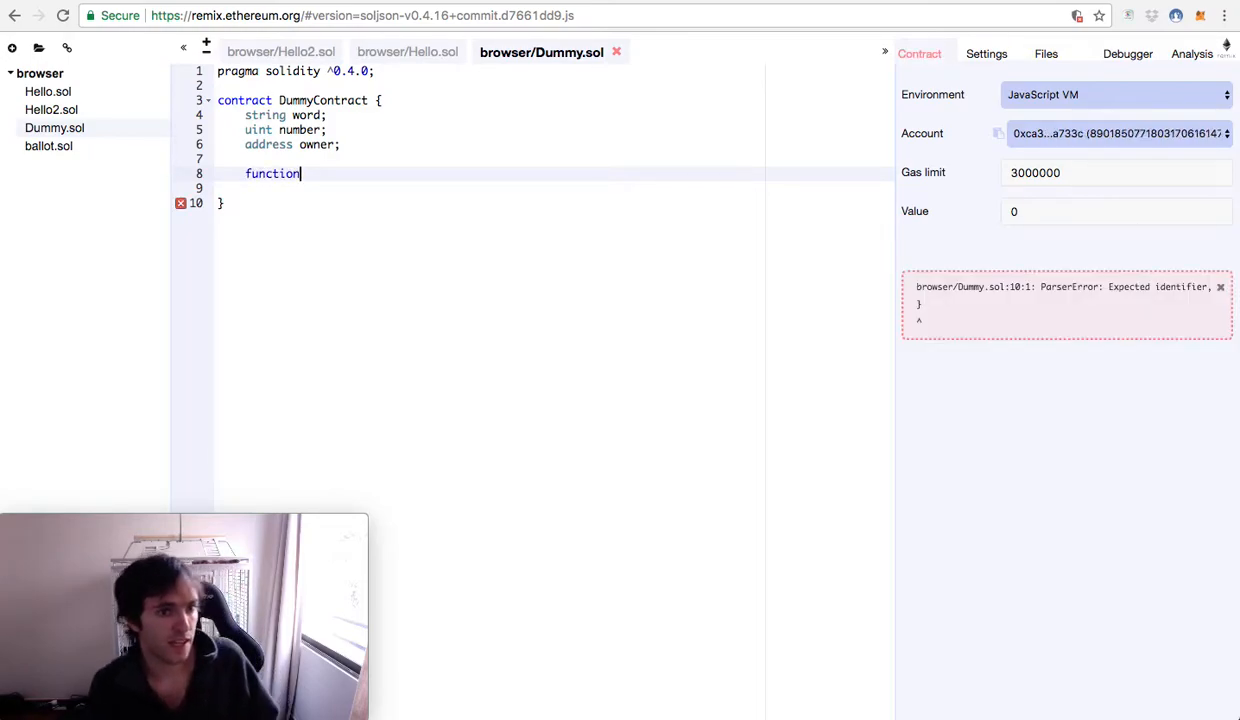
type("Dumy")
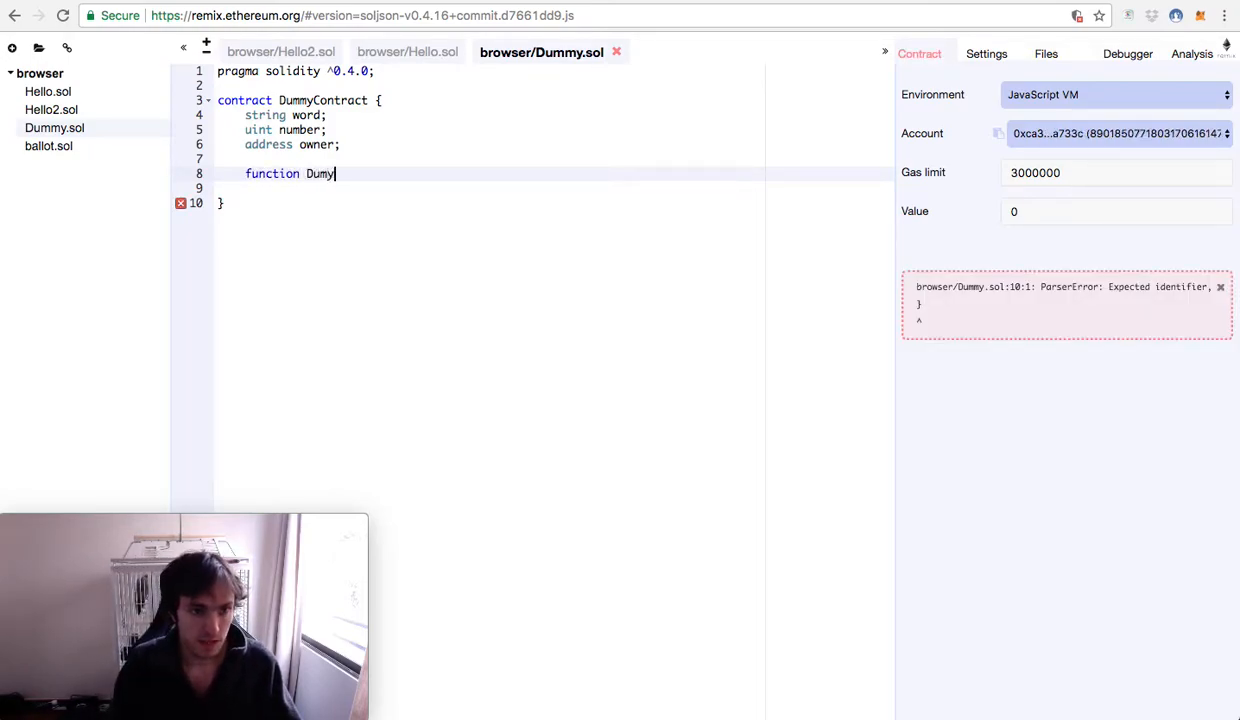
type("m")
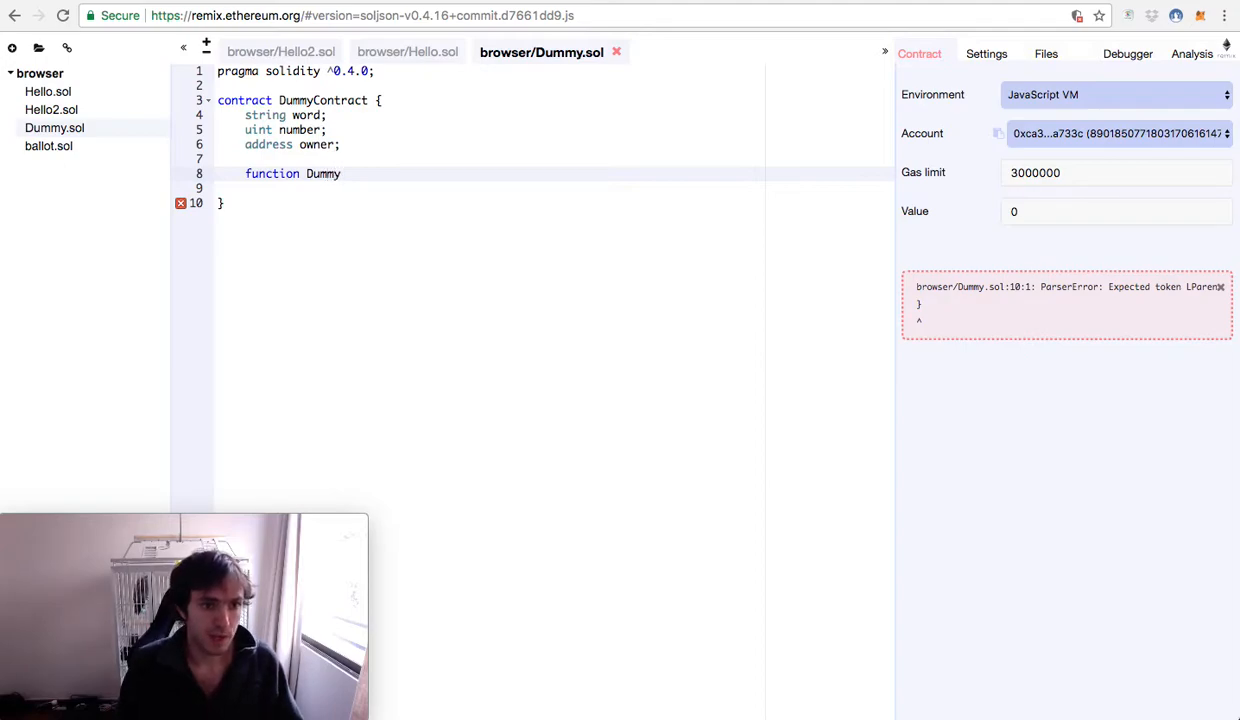
type("Con")
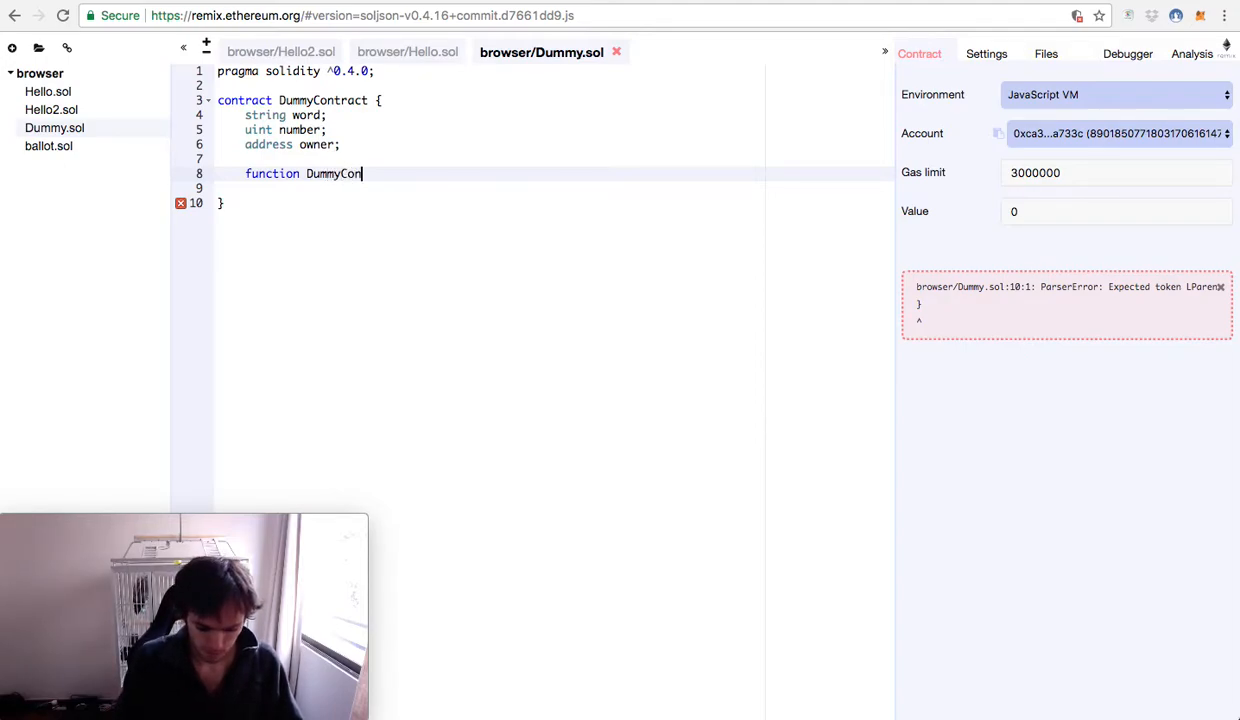
type("tract {}")
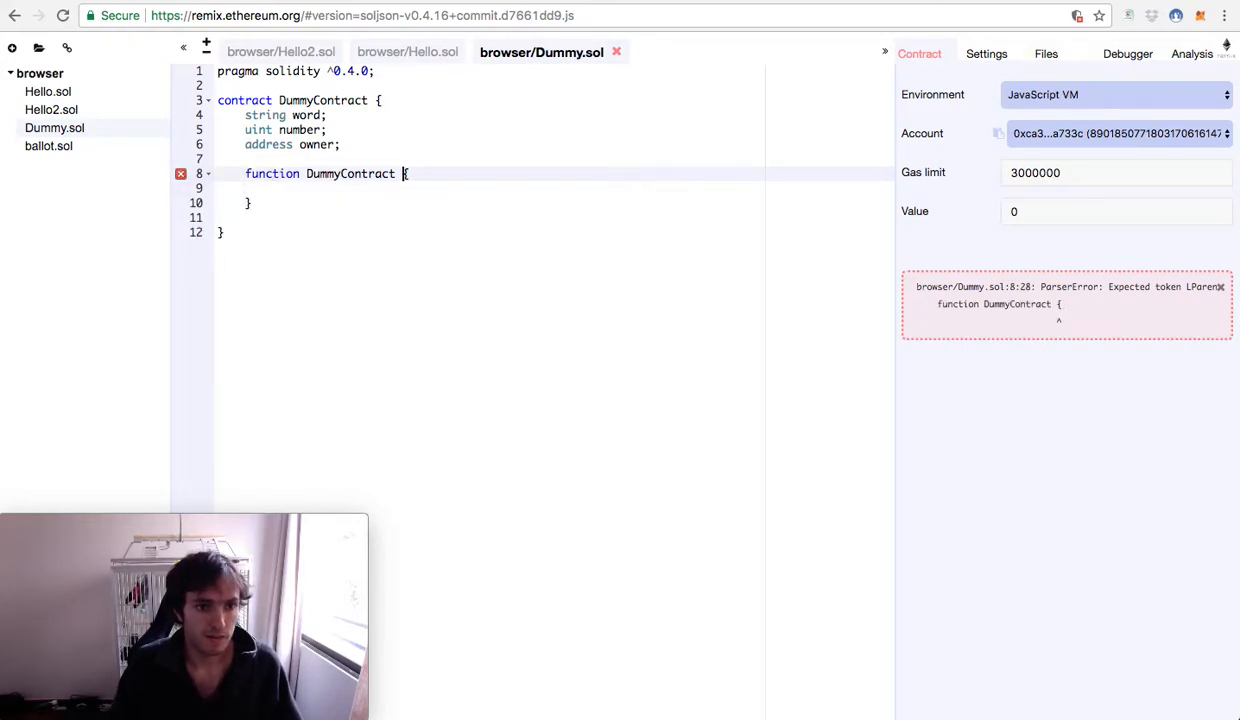
type("()")
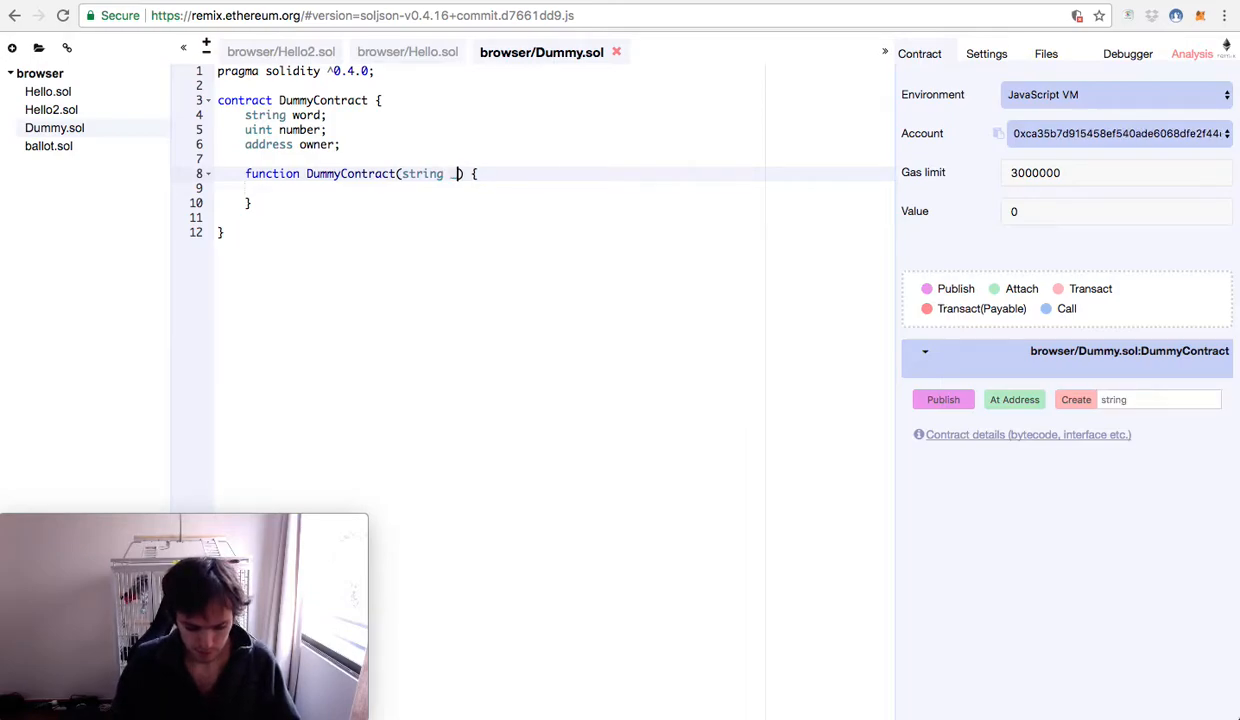
type("_word")
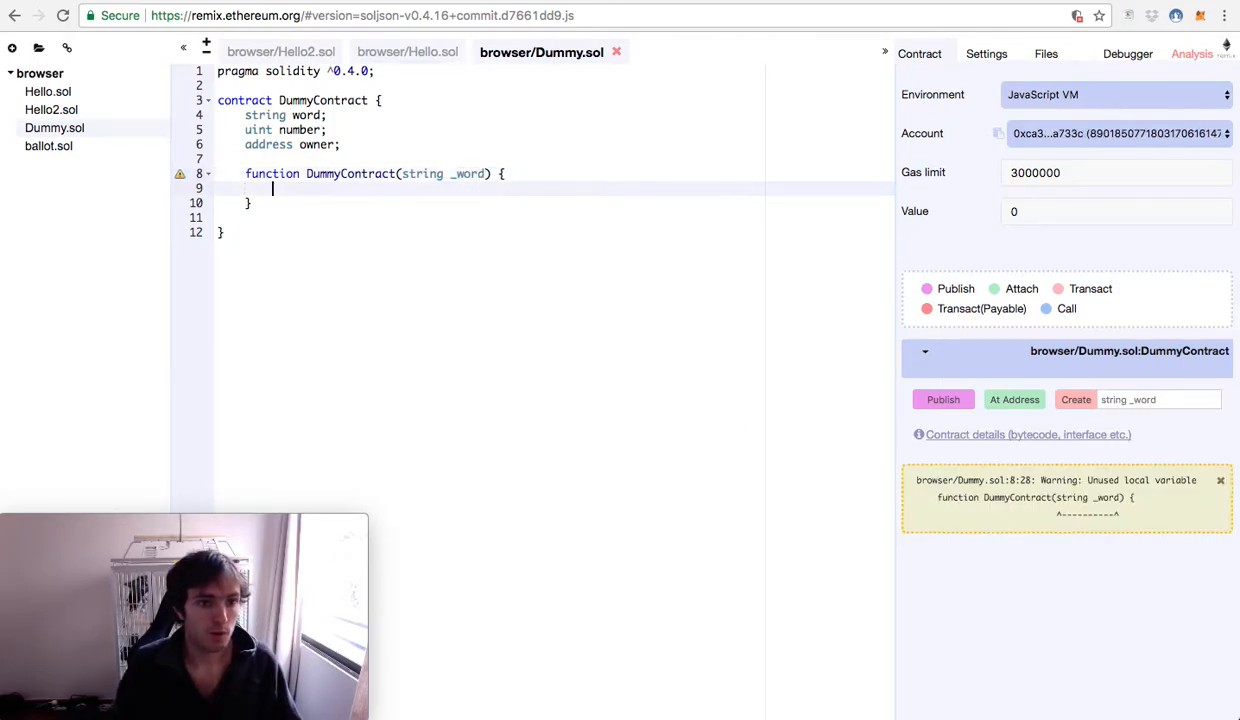
Fill the constructor body with word = _word; number = 42; owner = msg.sender;.
type("word")
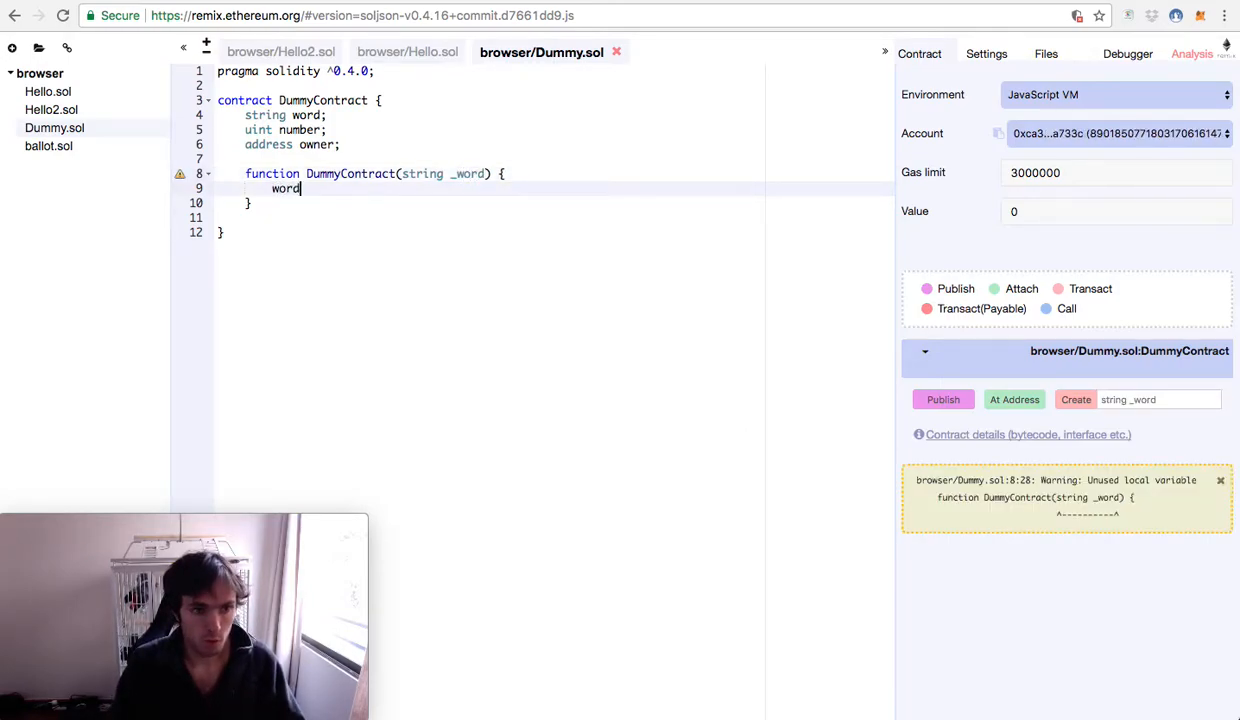
type("= _")
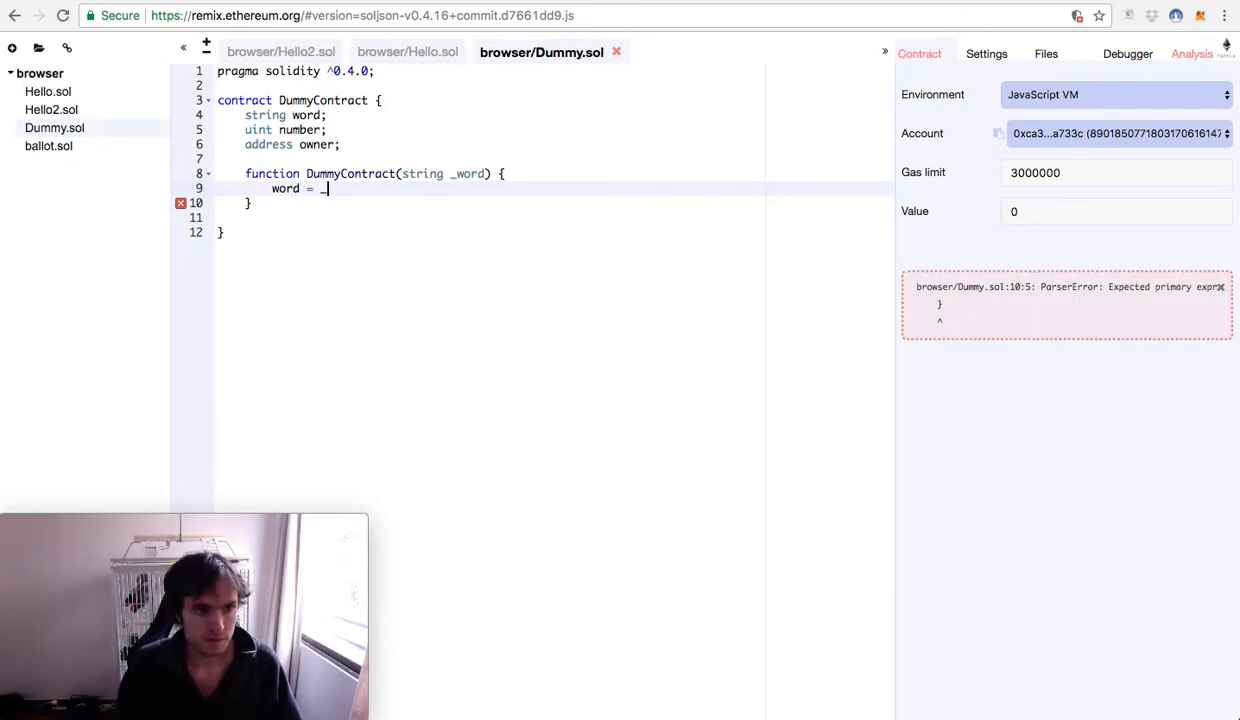
type("word;")
type("number")
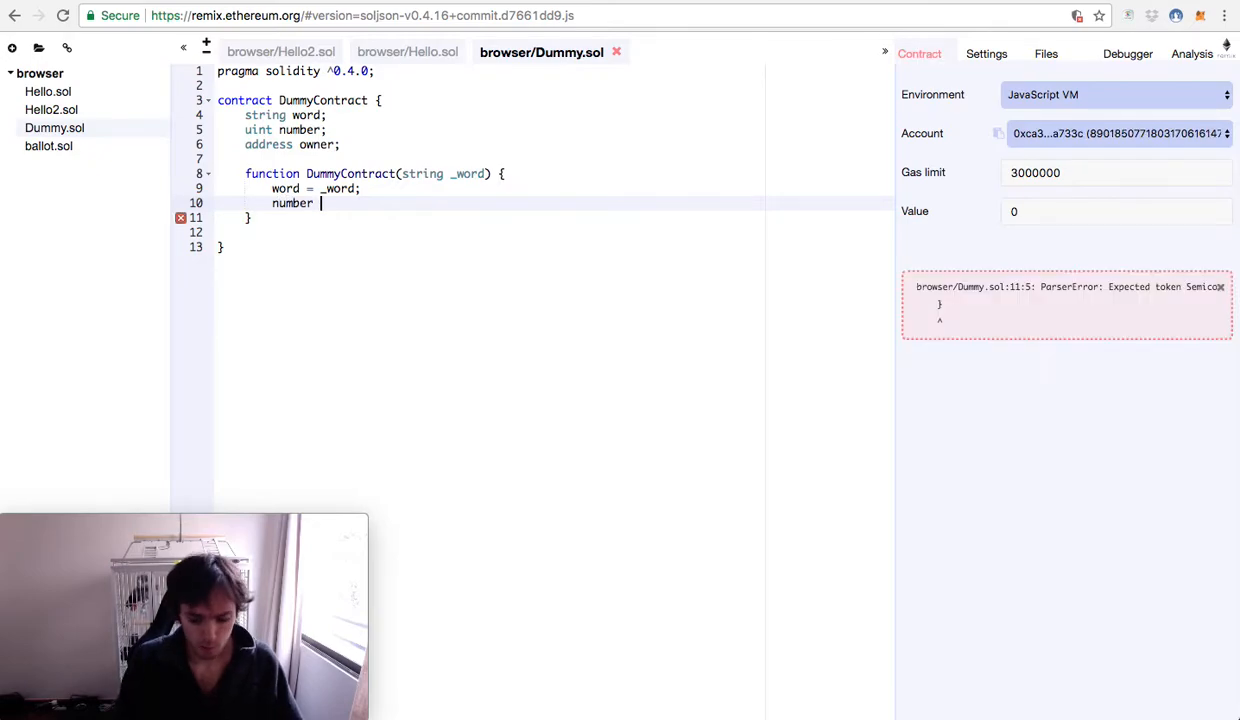
type("= 42;")
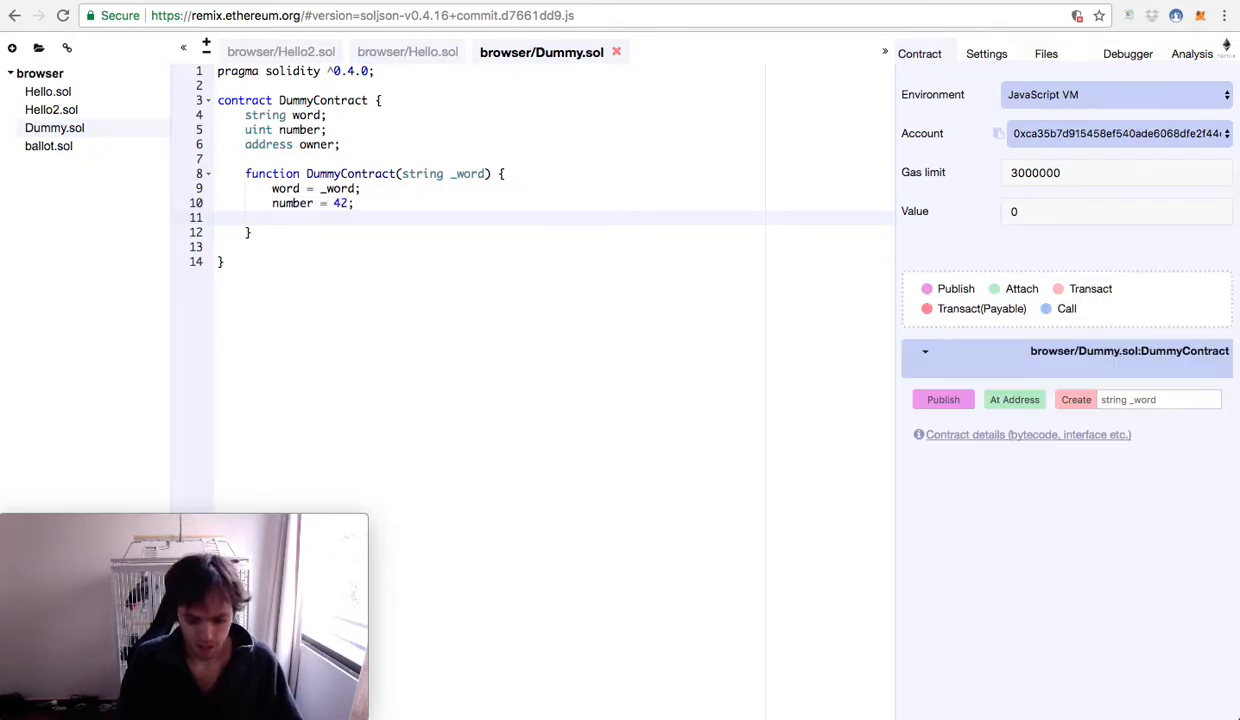
type("owner = msg")
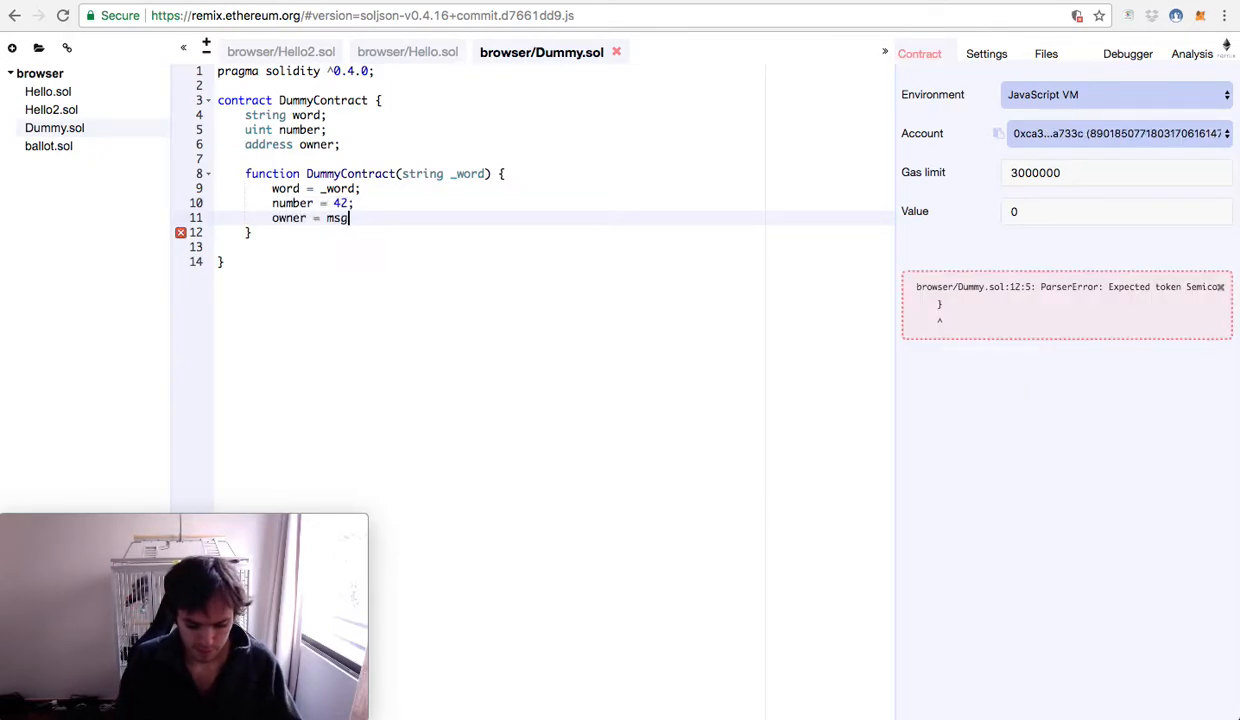
type(".sender;")
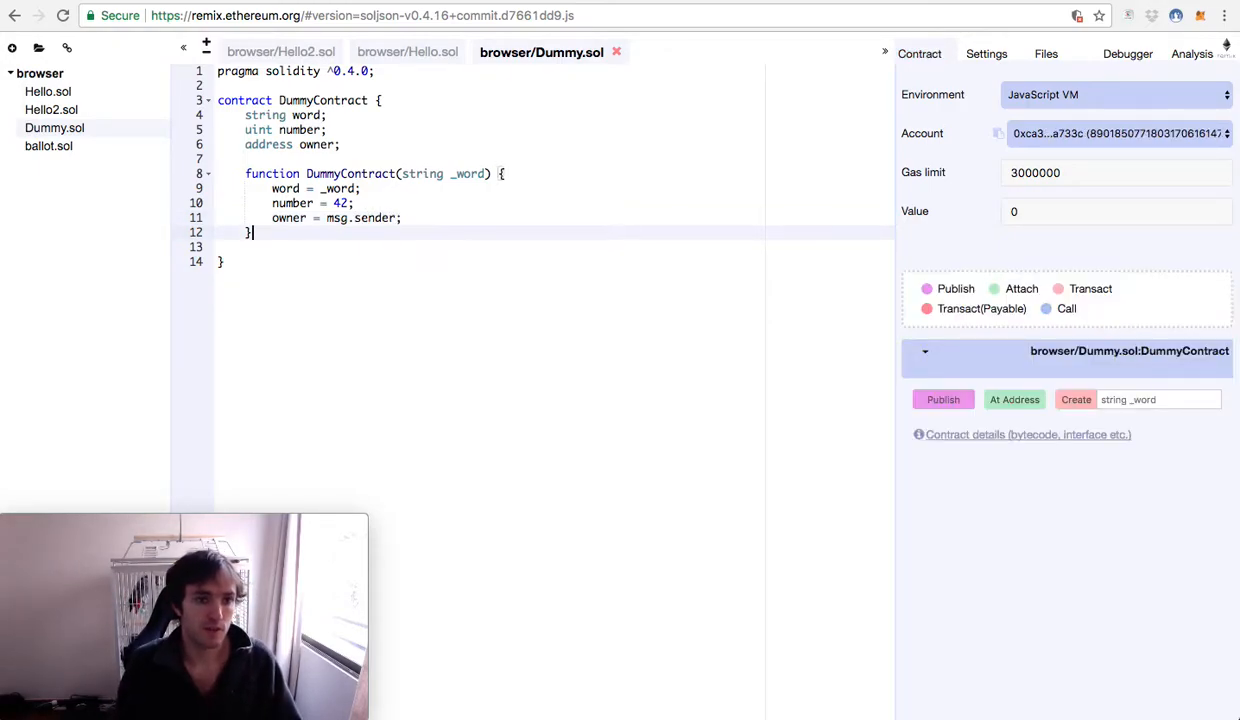
Declare 'event Changed(address a);' below the constructor.
type("even")
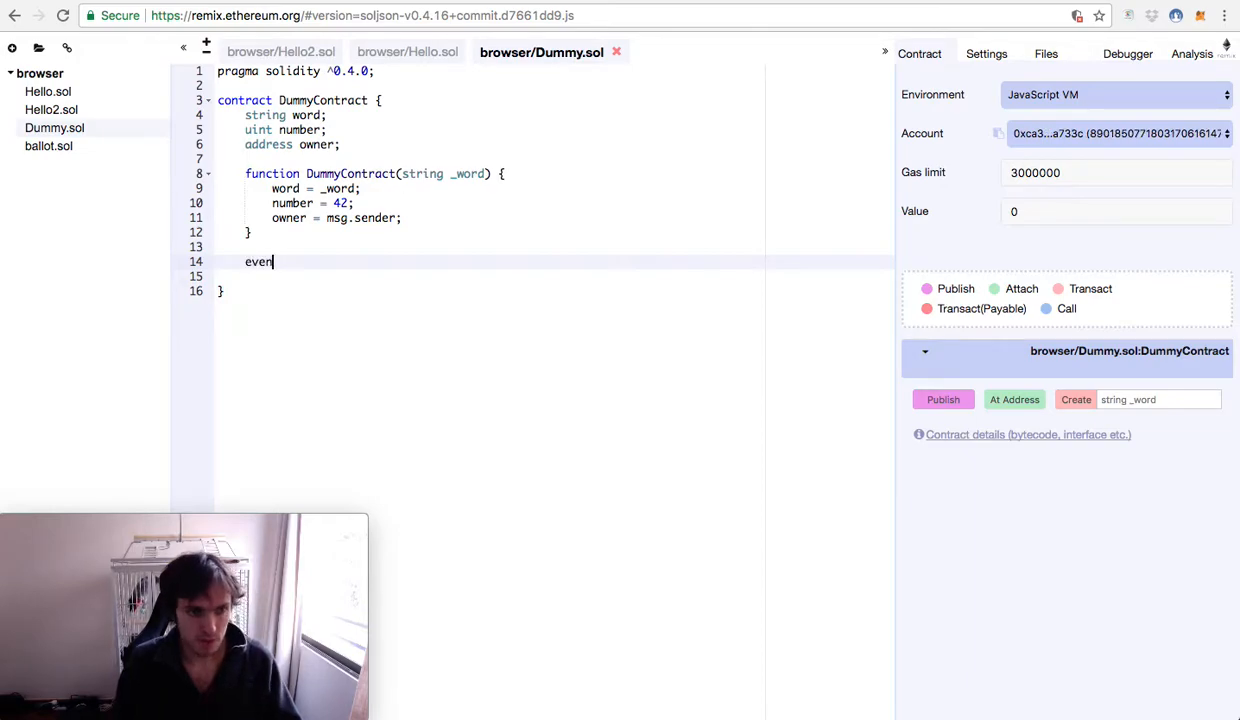
type("t")
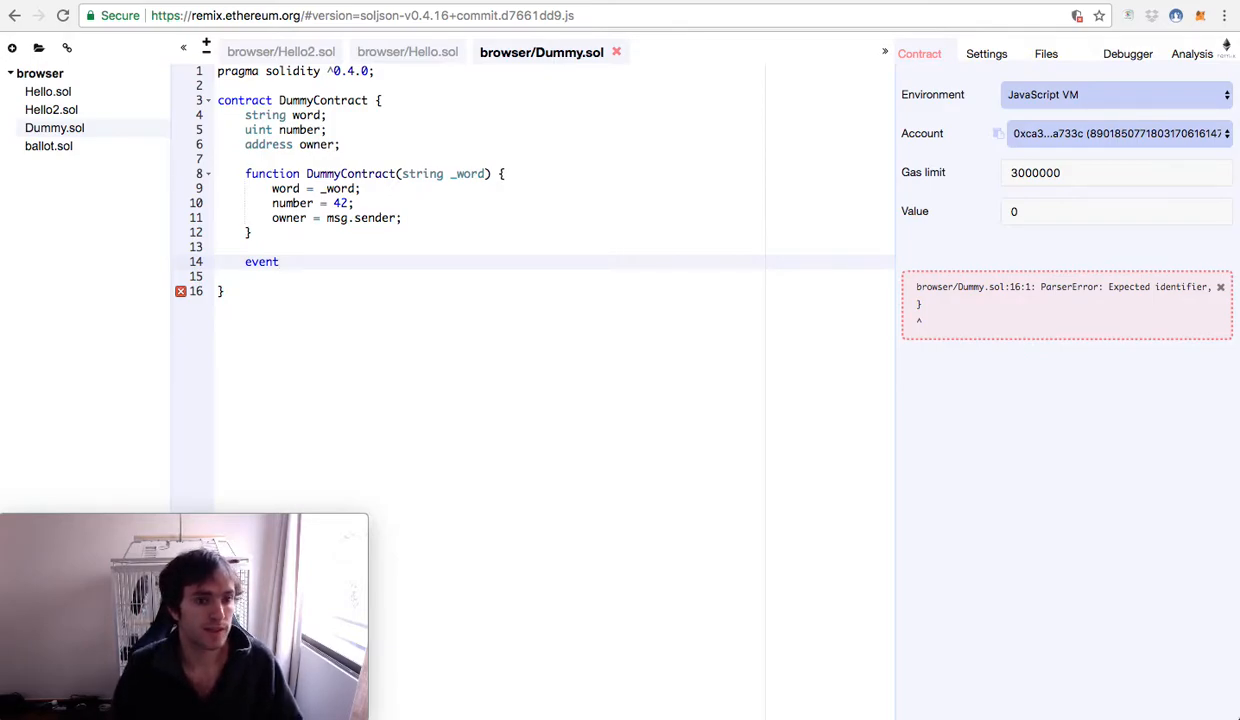
type("cha")
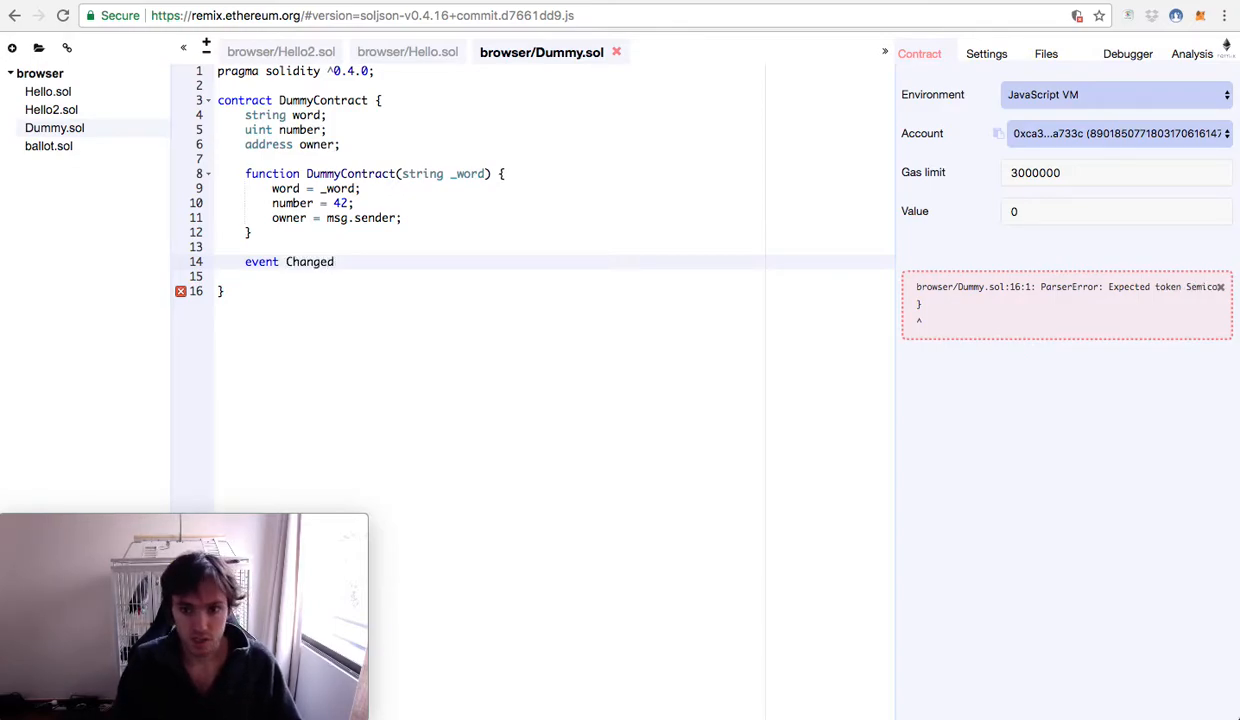
type("()")
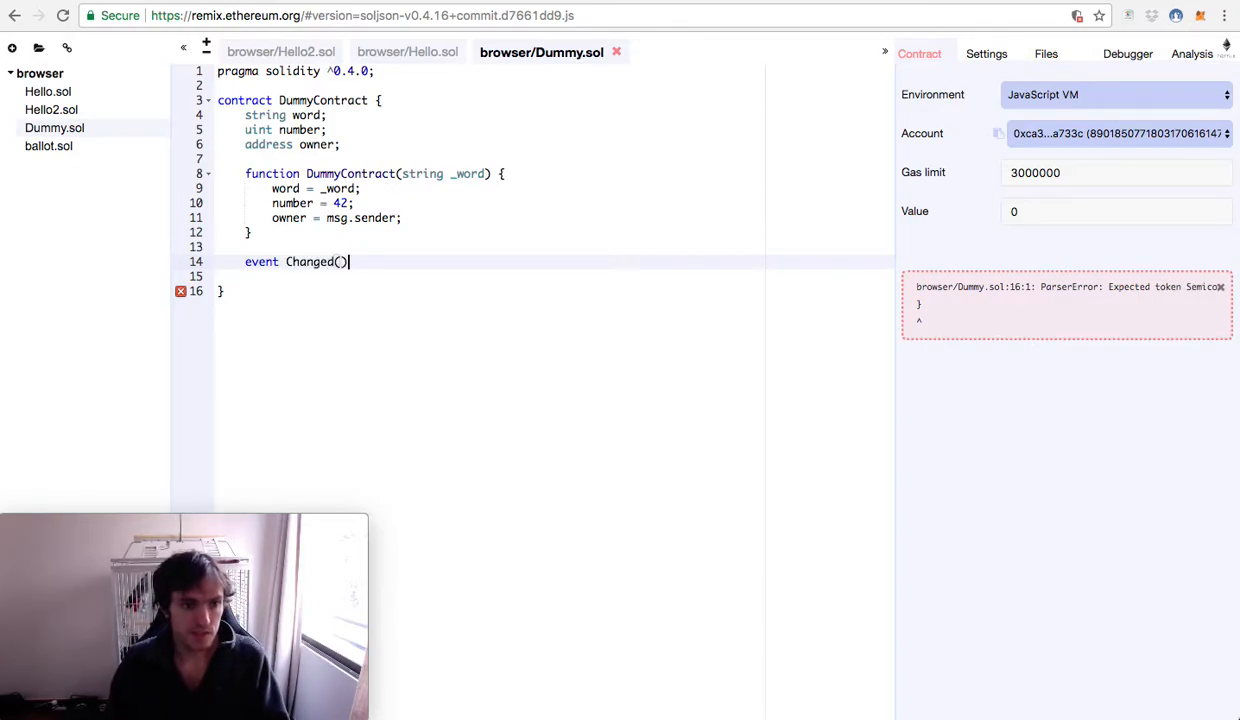
type("add")
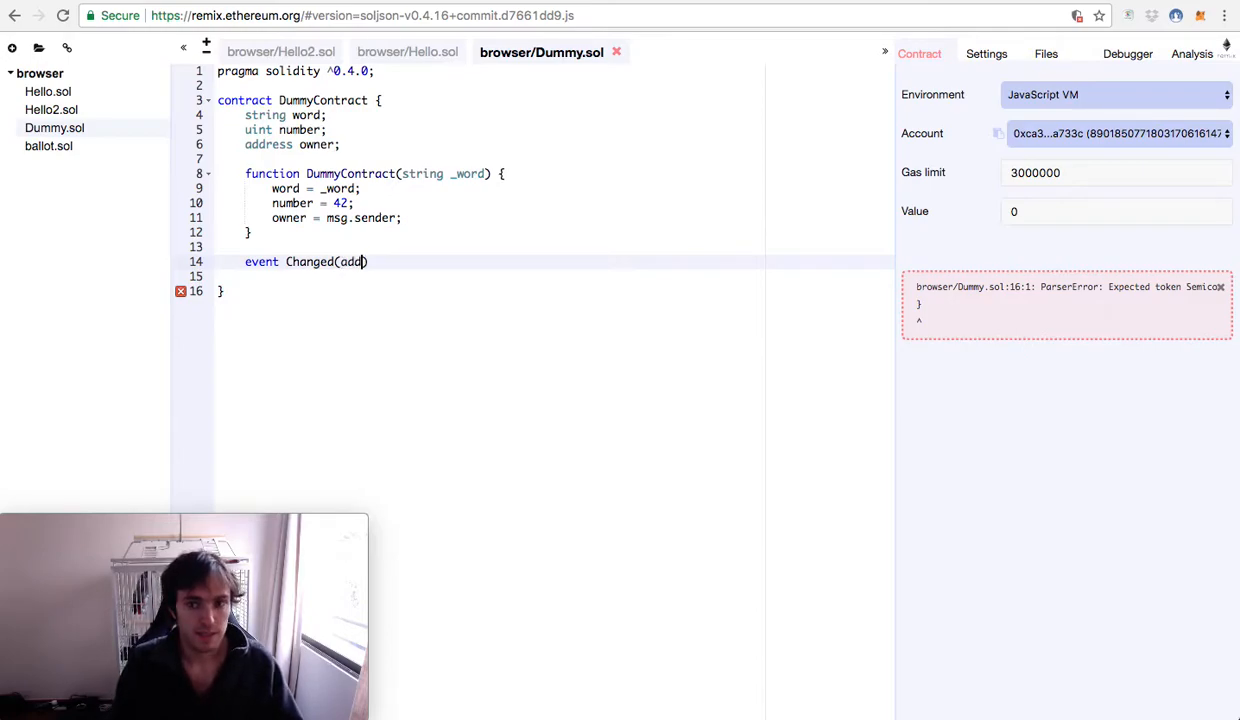
type("ress")
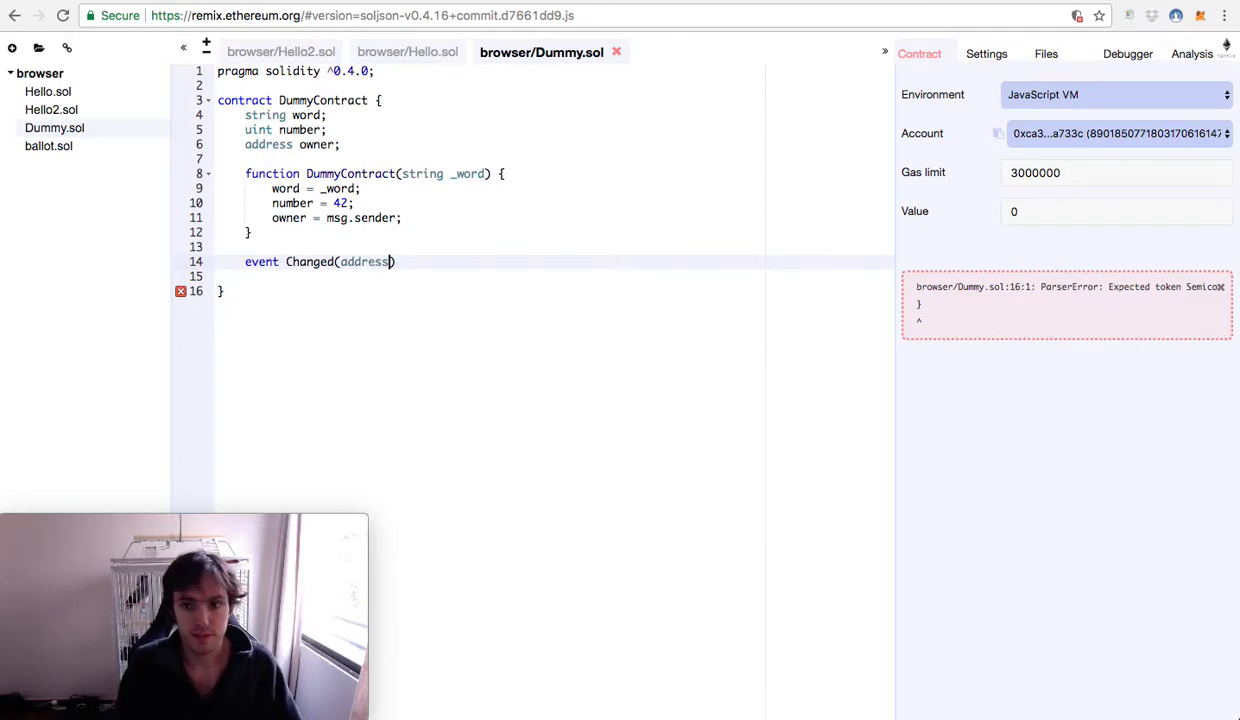
type("a);")
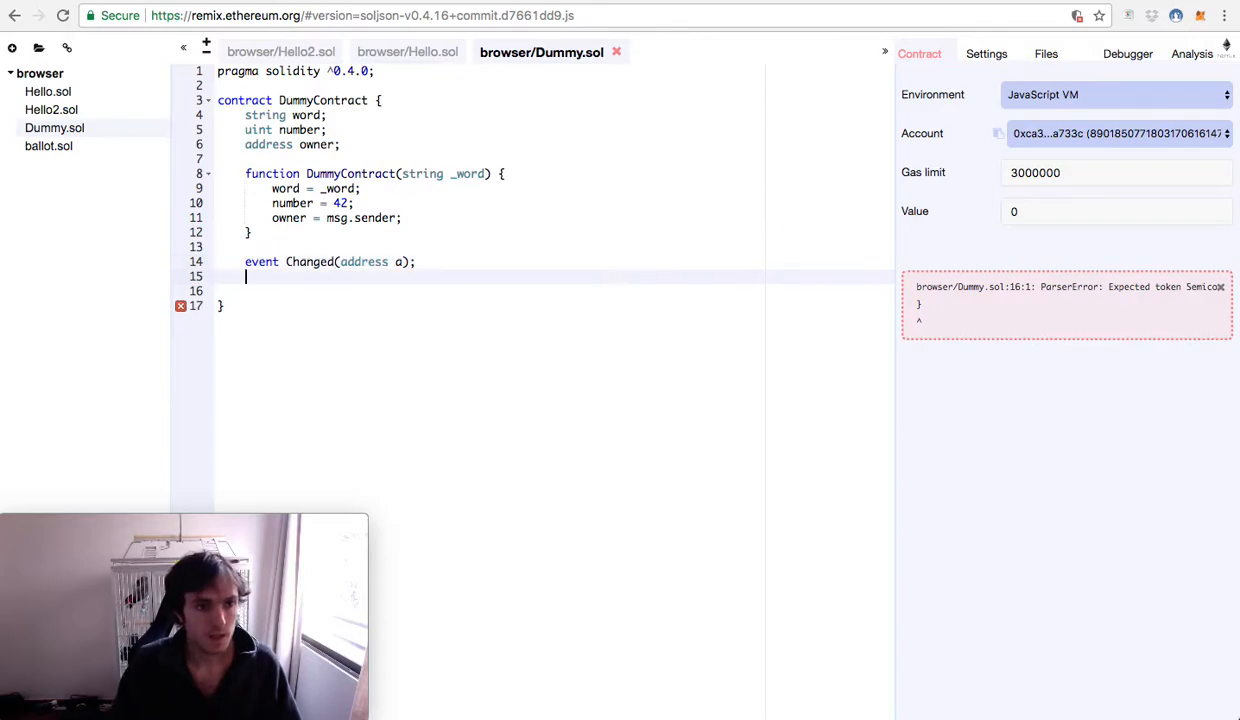
Start 'modifier onlyOwner {' and remove the extra blank line inside it.
type("modi")
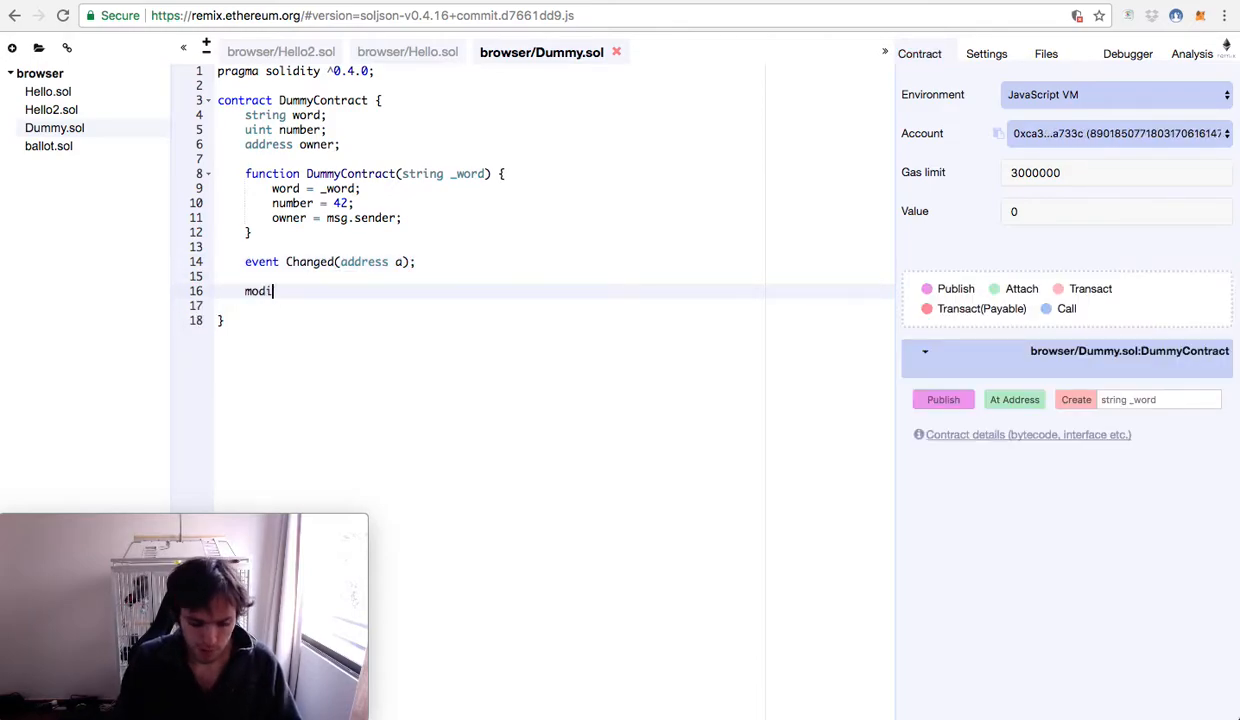
type("fier ony")
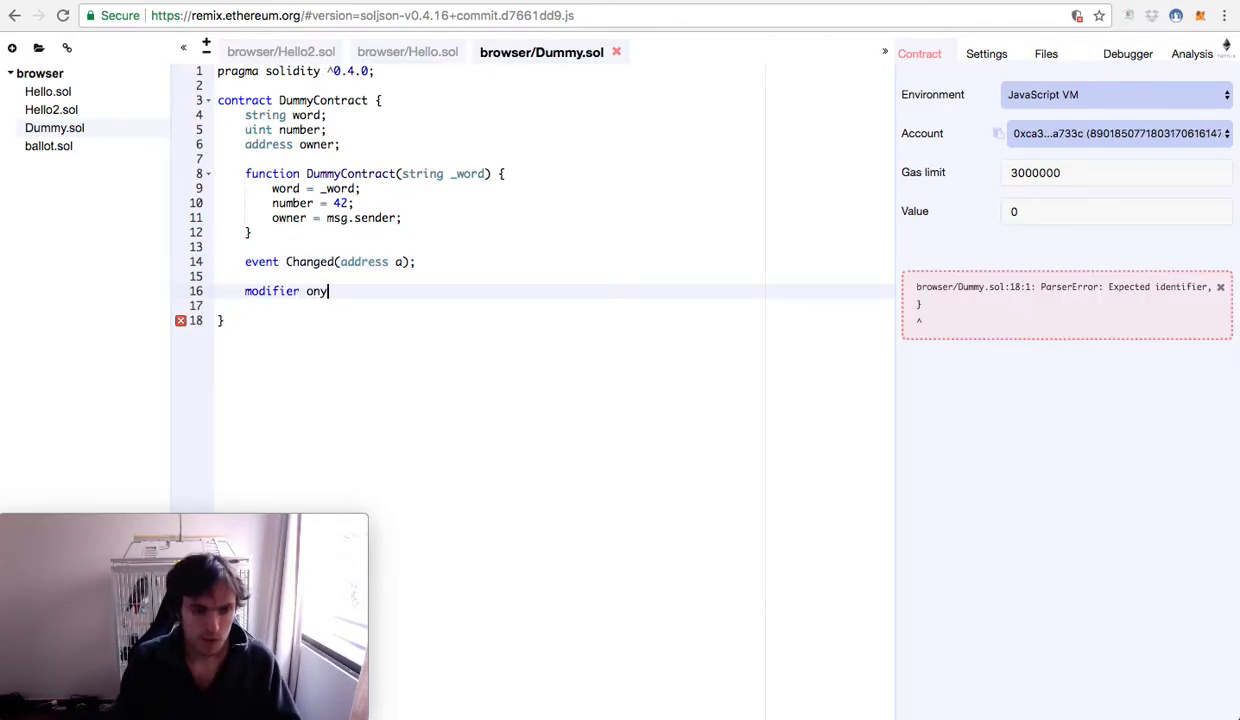
type("l")
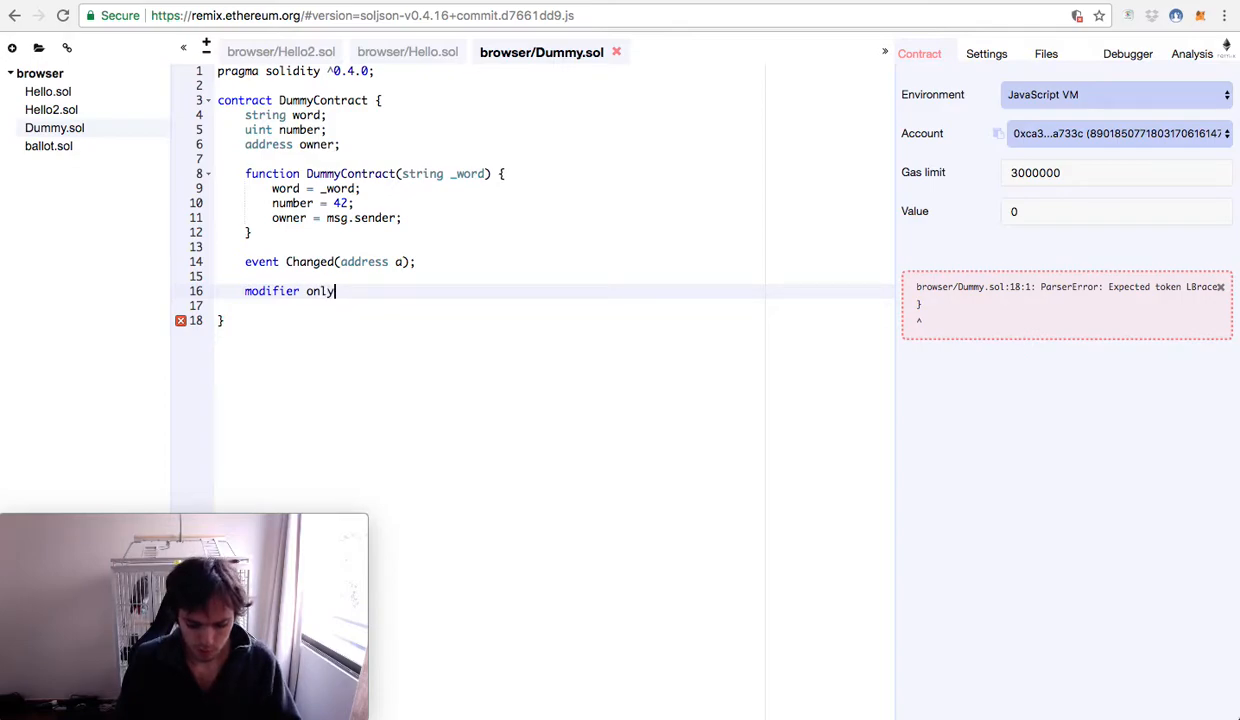
type("Owner {")
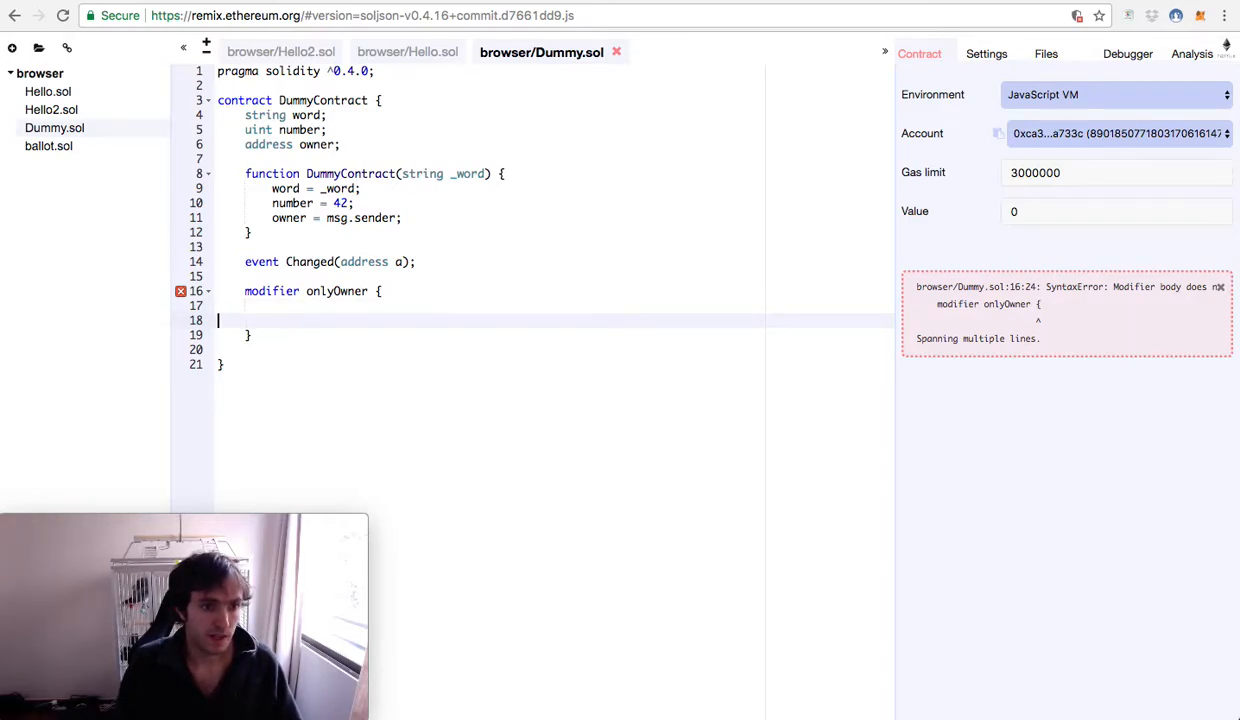
key("Backspace")
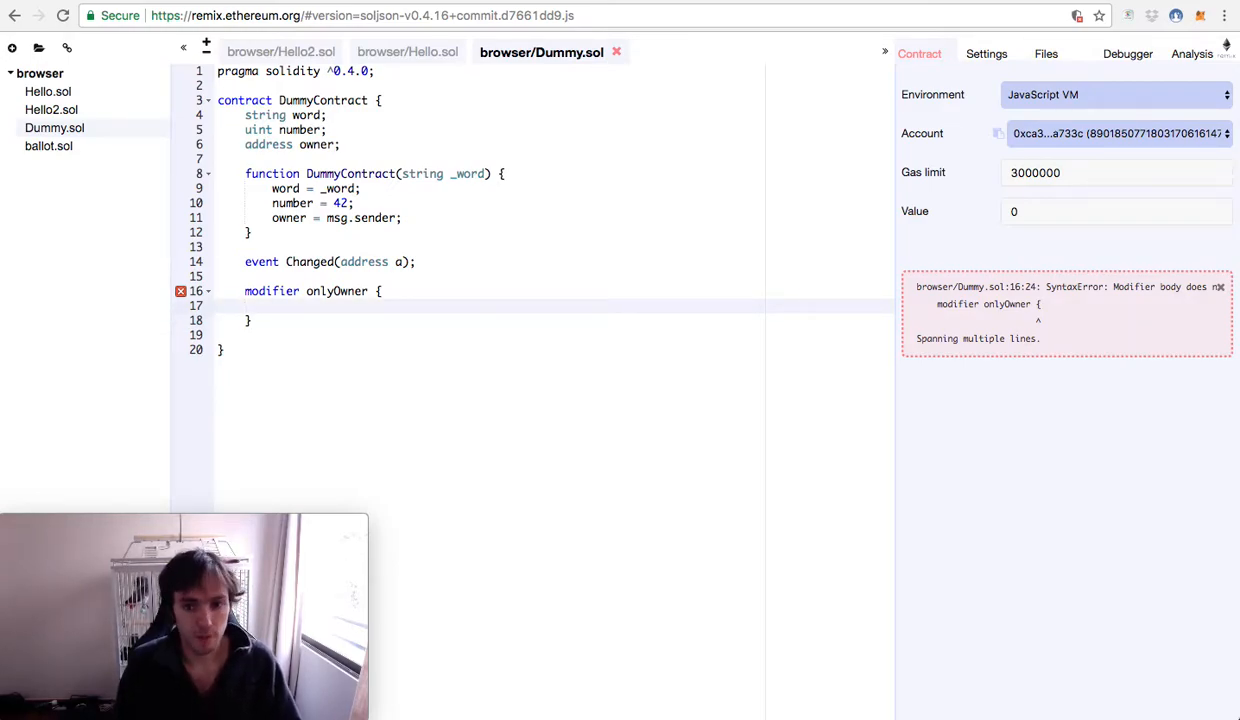
Write require(msg.sender == owner); followed by _; in the modifier body.
type("requiere")
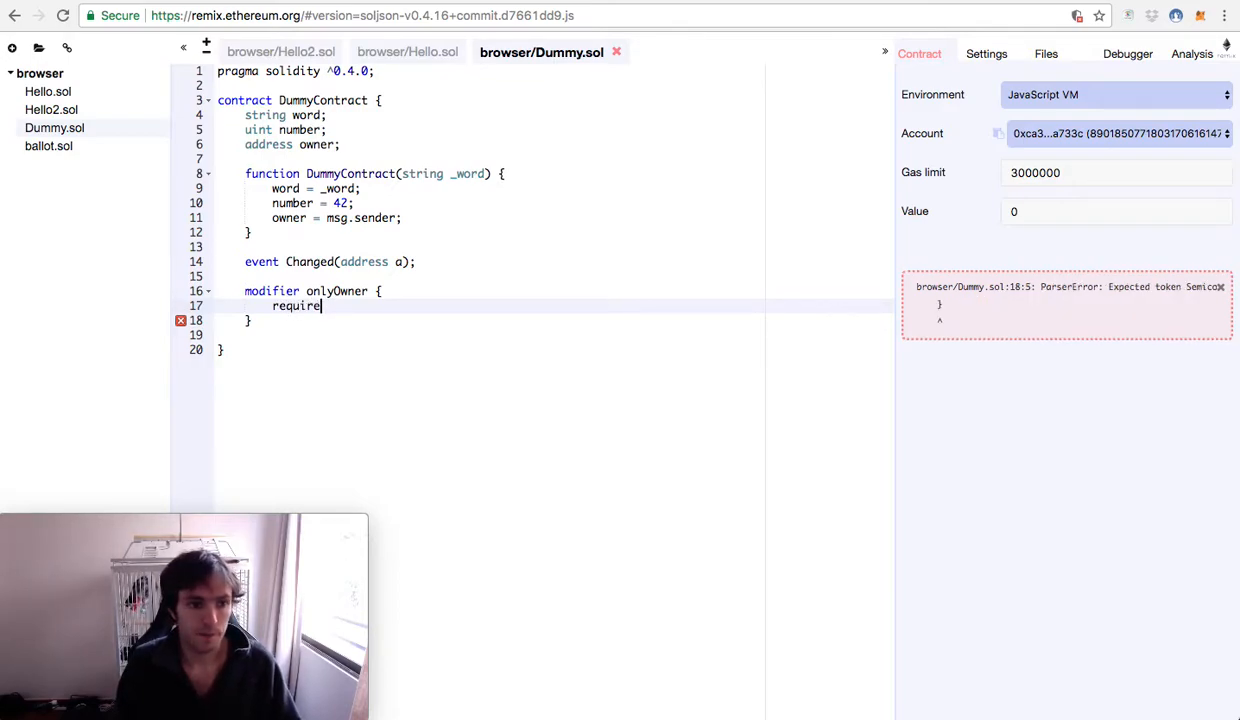
type("(msg")
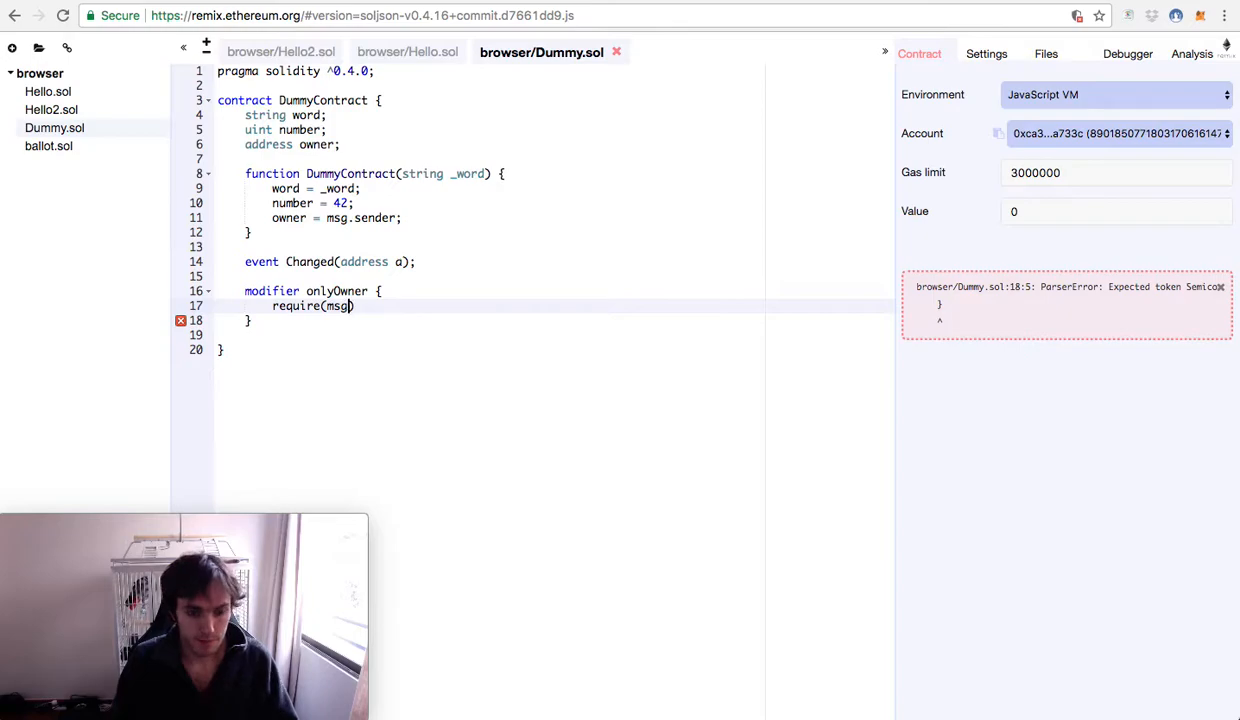
type(".sender == owner")
type("_;")
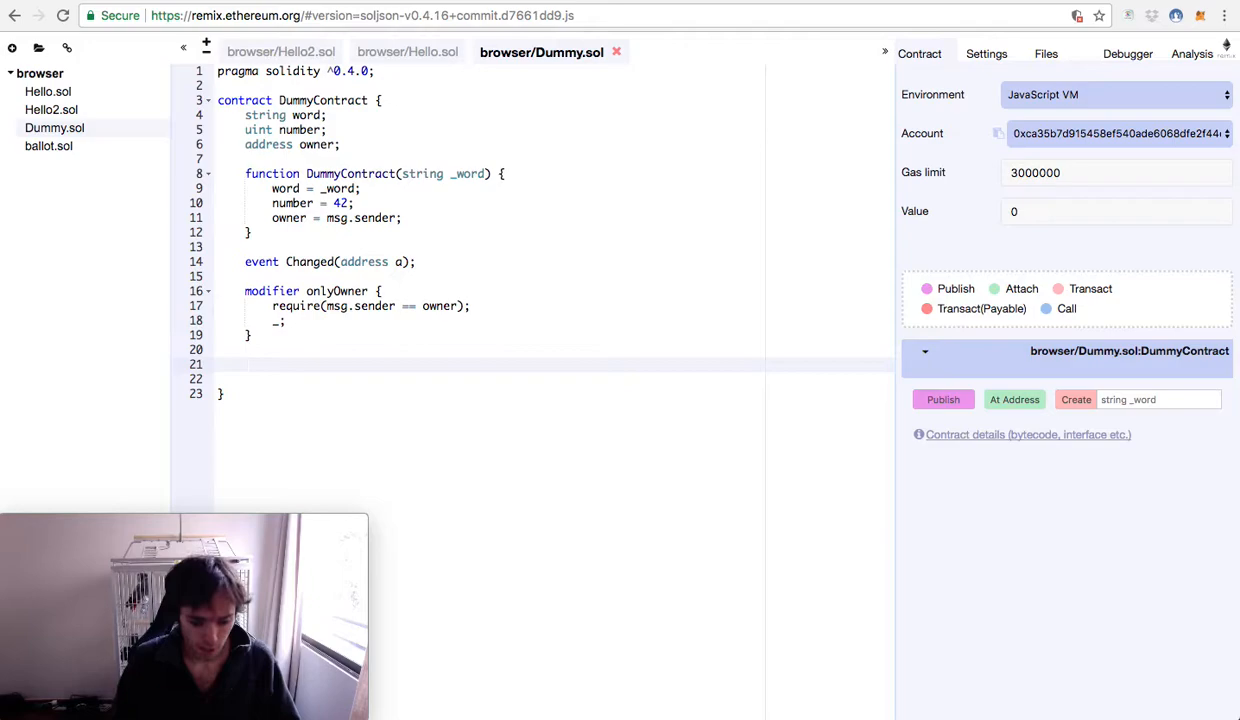
Write function getWord() constant returns(string) { return word; } in the contract.
type("function")
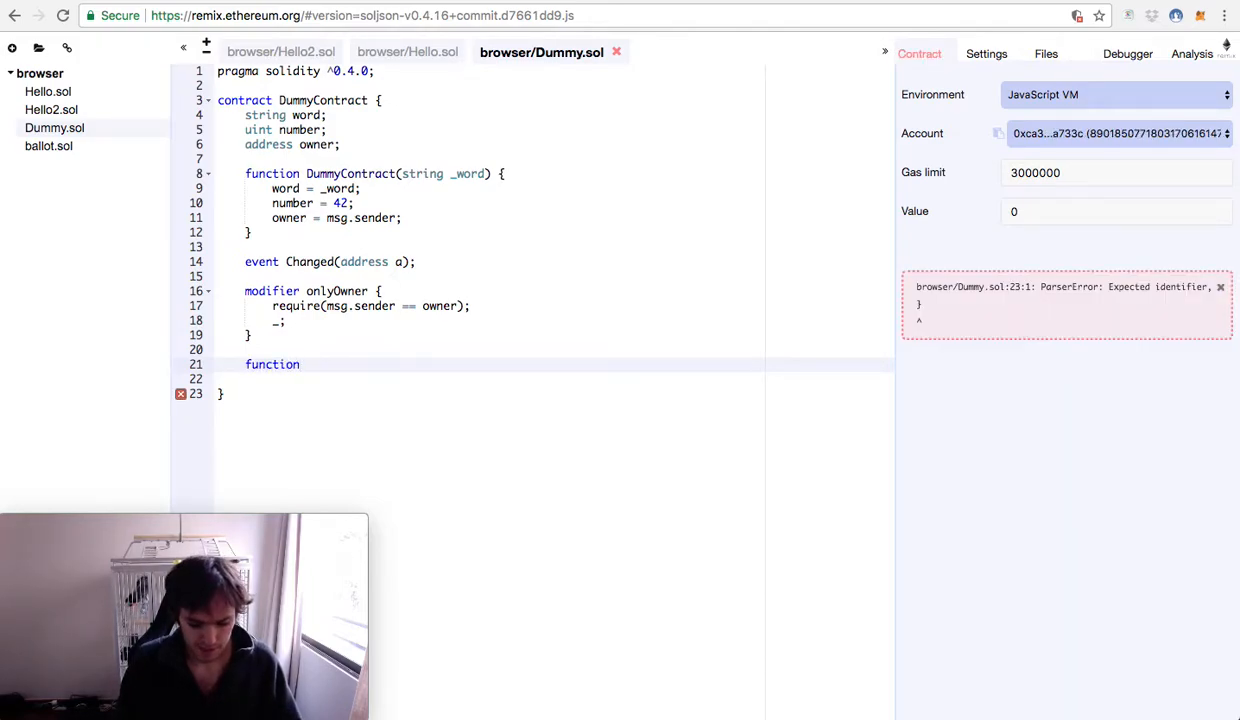
type("getWord() {")
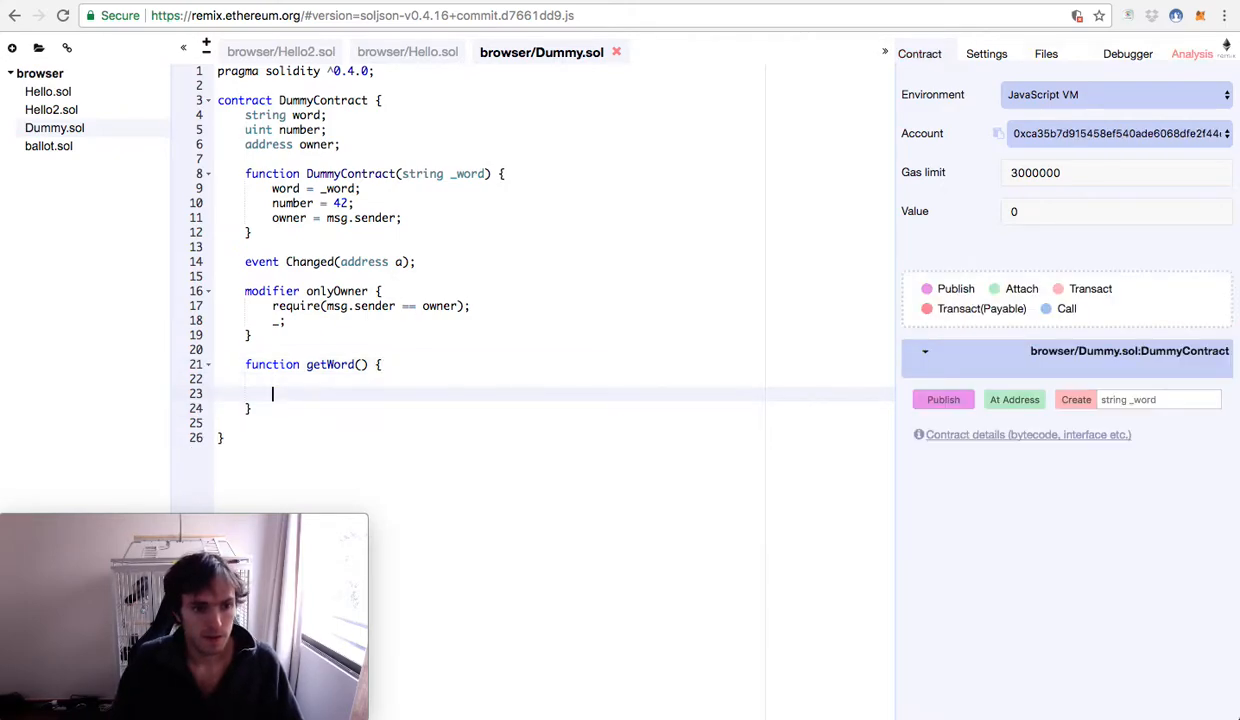
type("return wor")
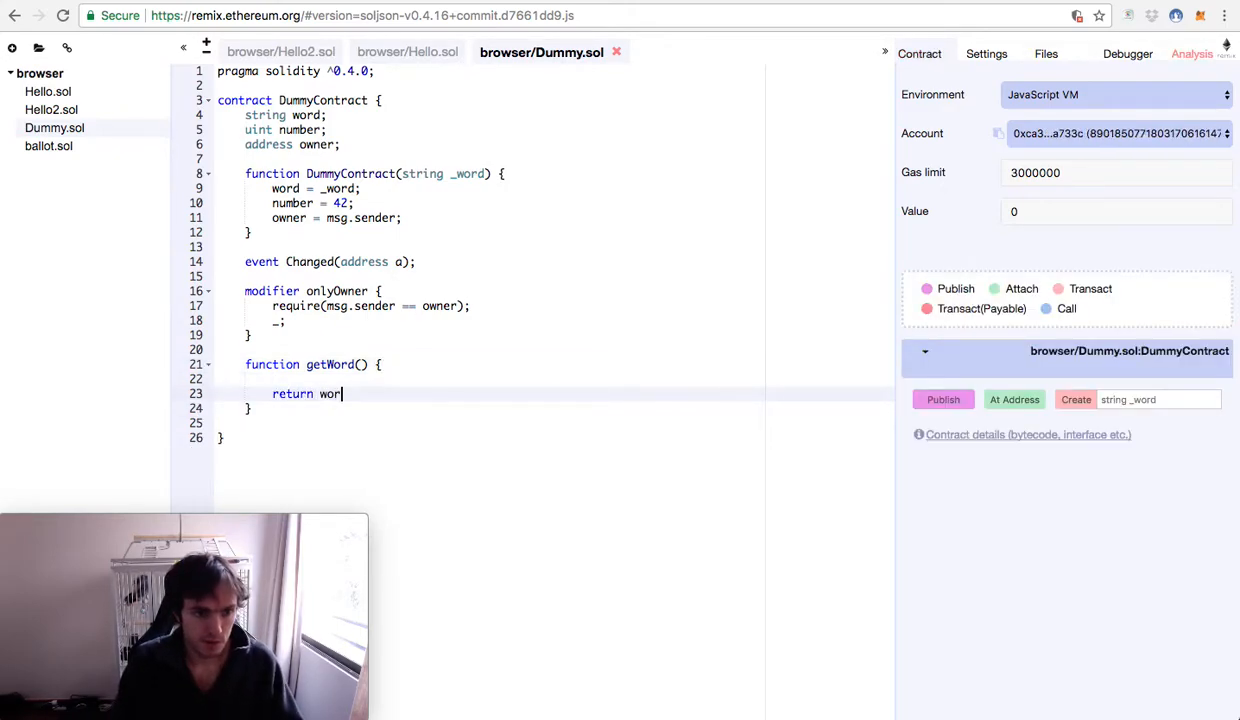
type("d;")
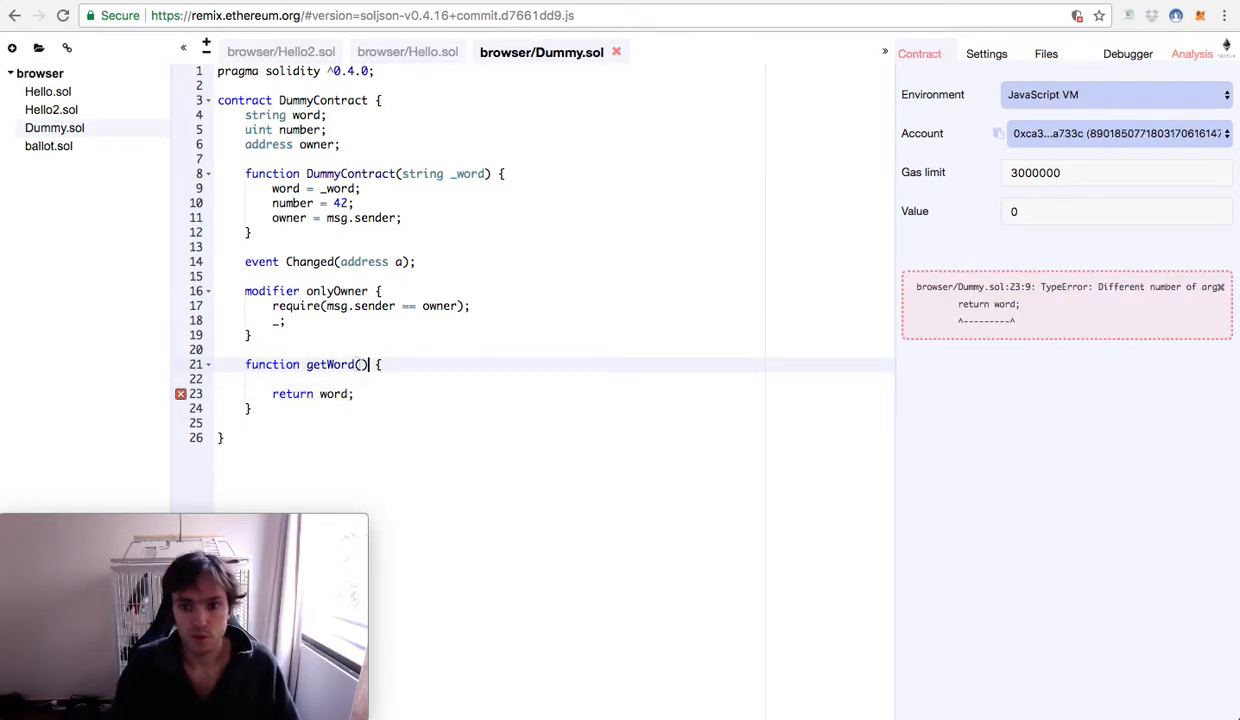
type("constant")
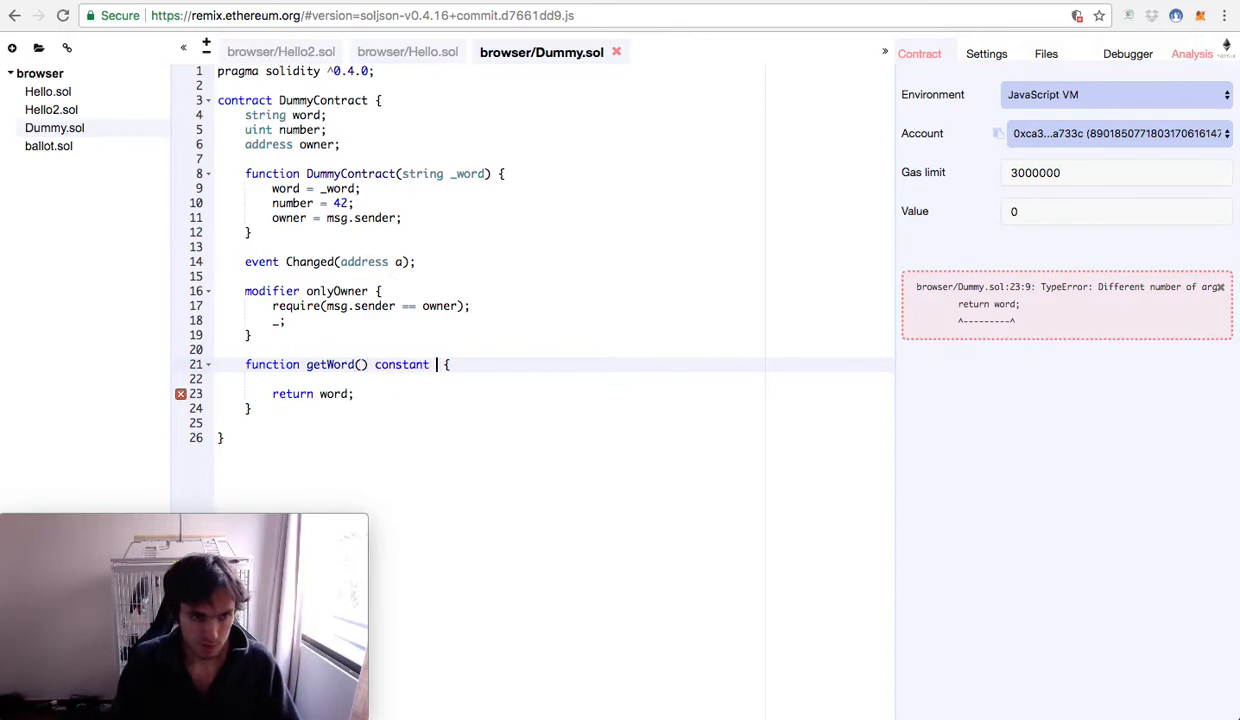
type("returns()")
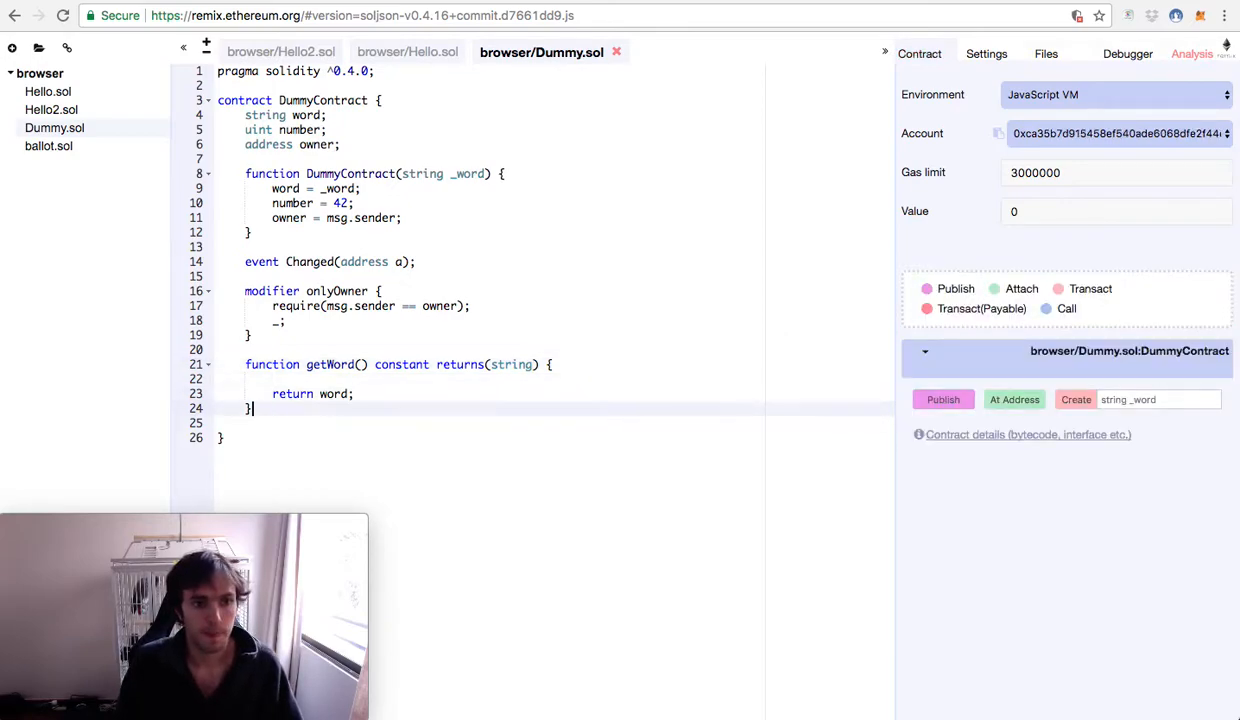
key("Enter")
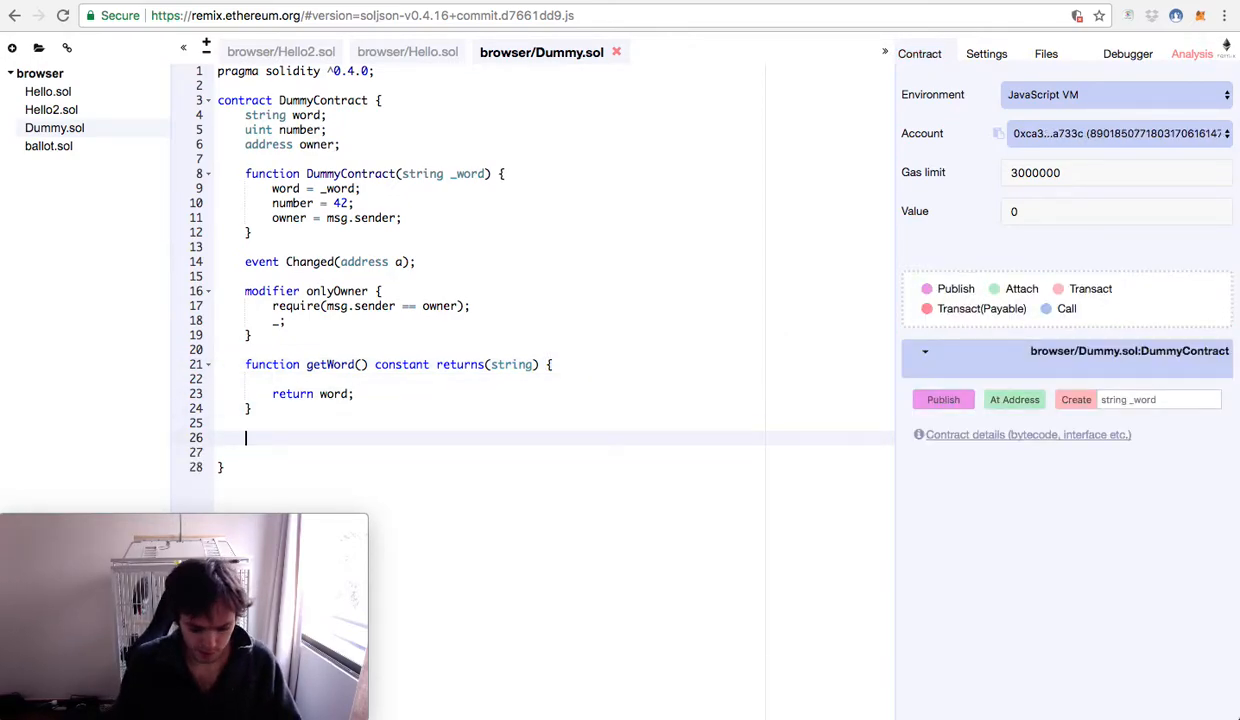
Write function setWord(string w) onlyOwner { word = w; Changed(msg.sender); }.
type("function setWord(string w) onlyOnwer")
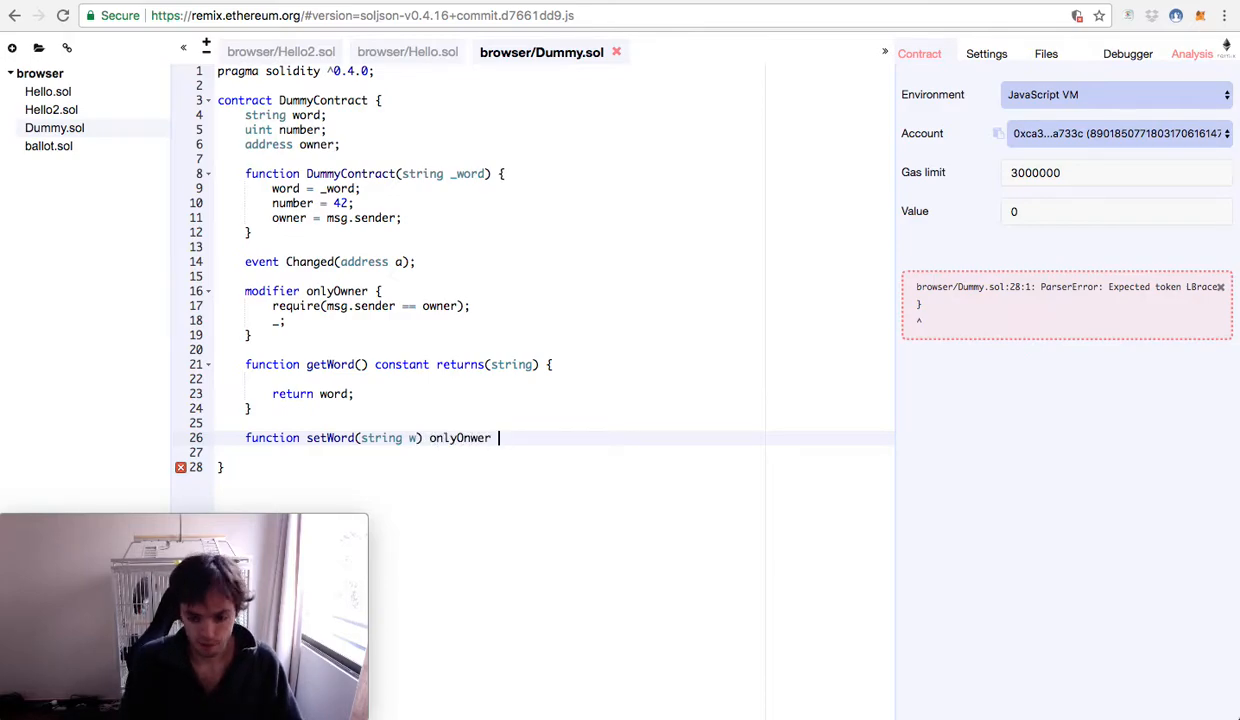
type("{")
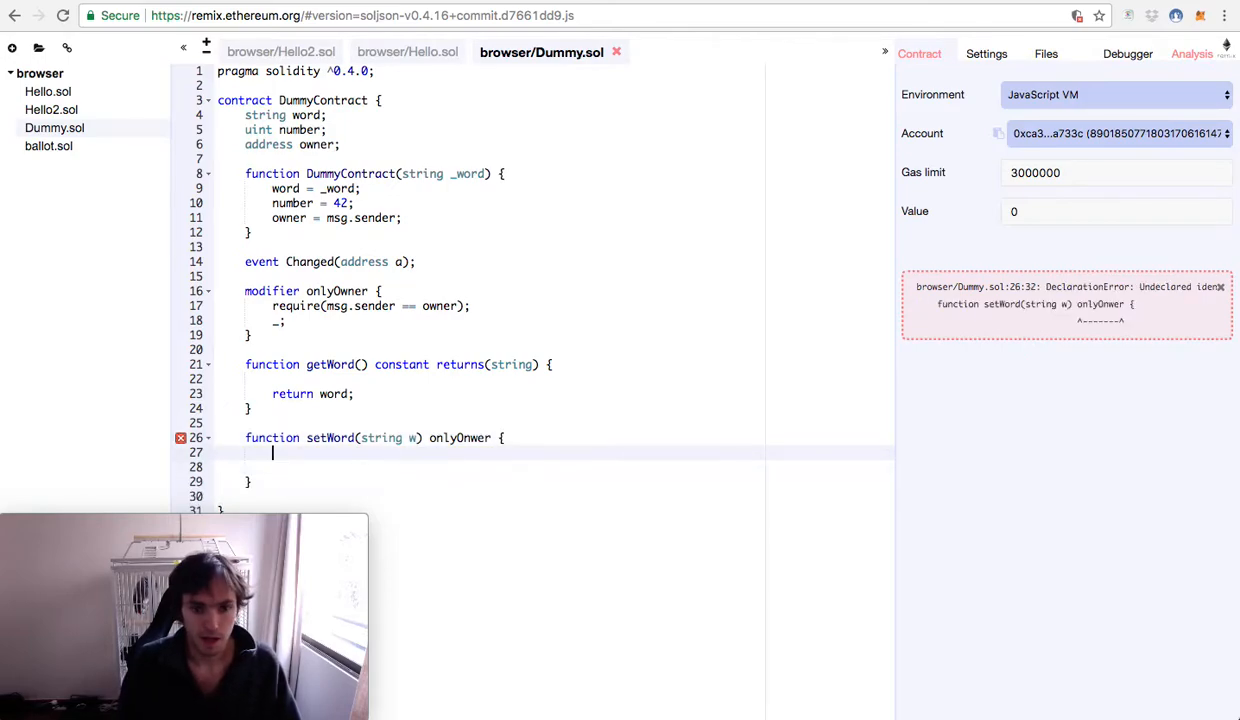
type("word =")
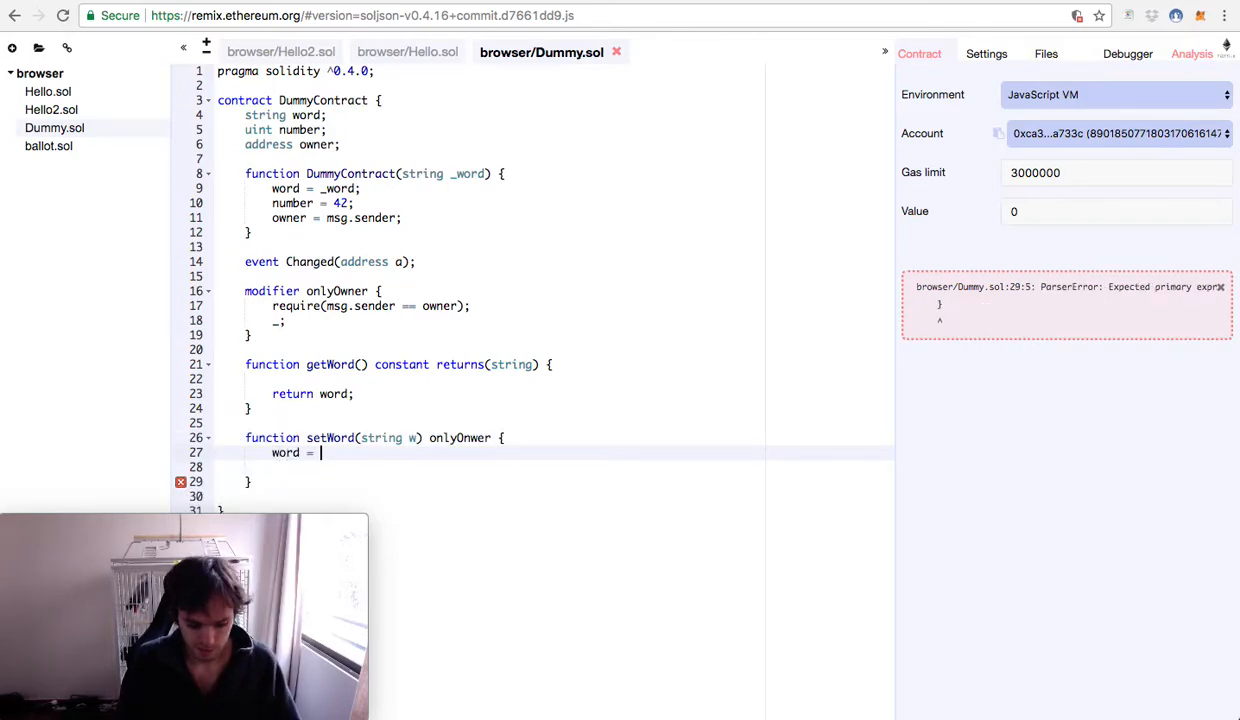
type("w;")
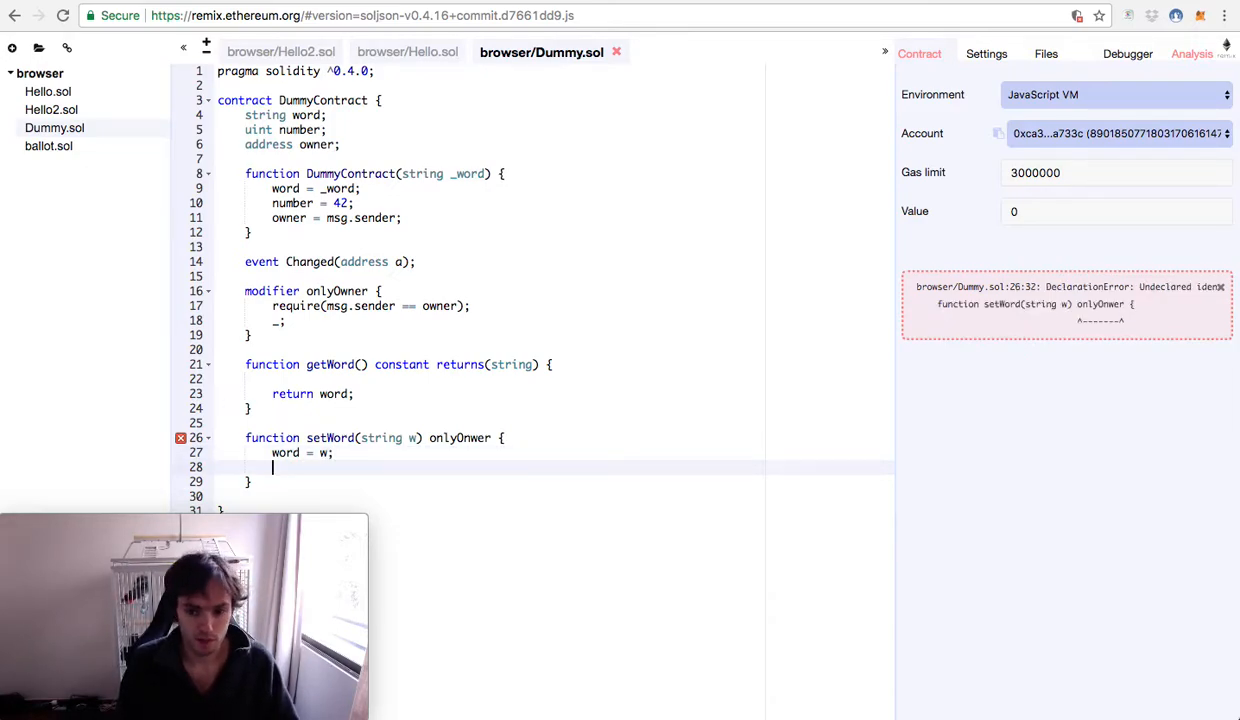
type("Changed")
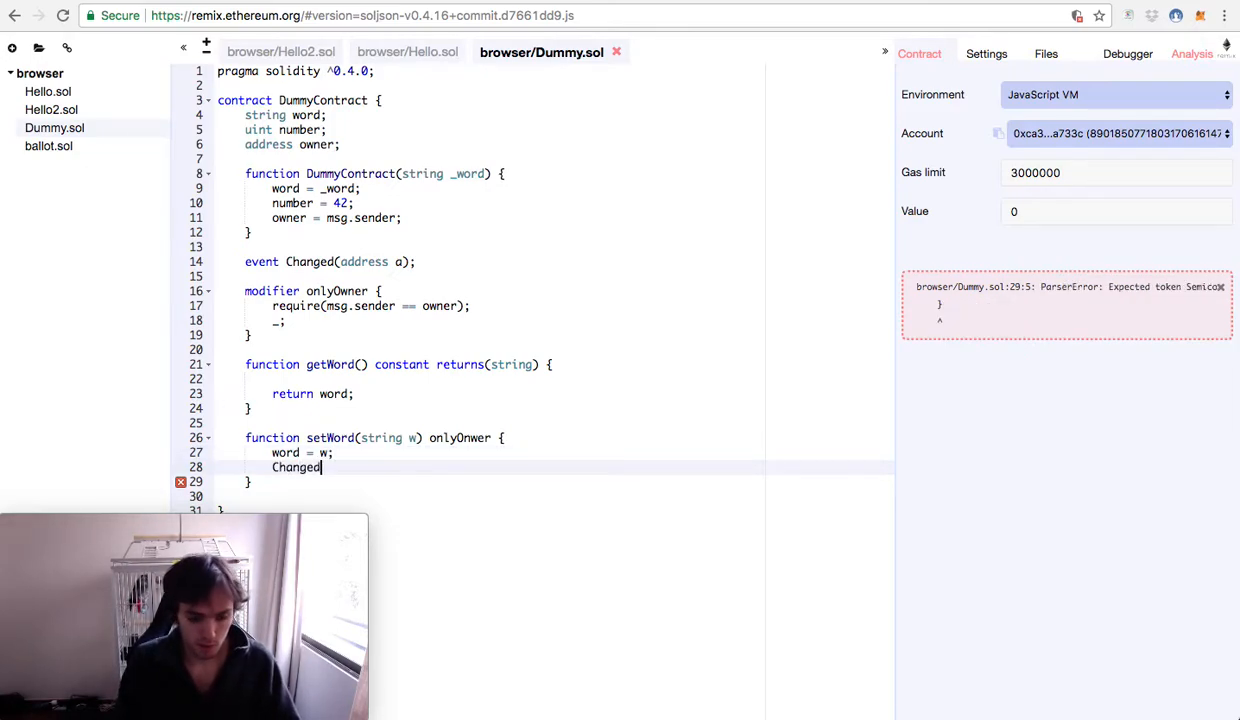
type("(msg.")
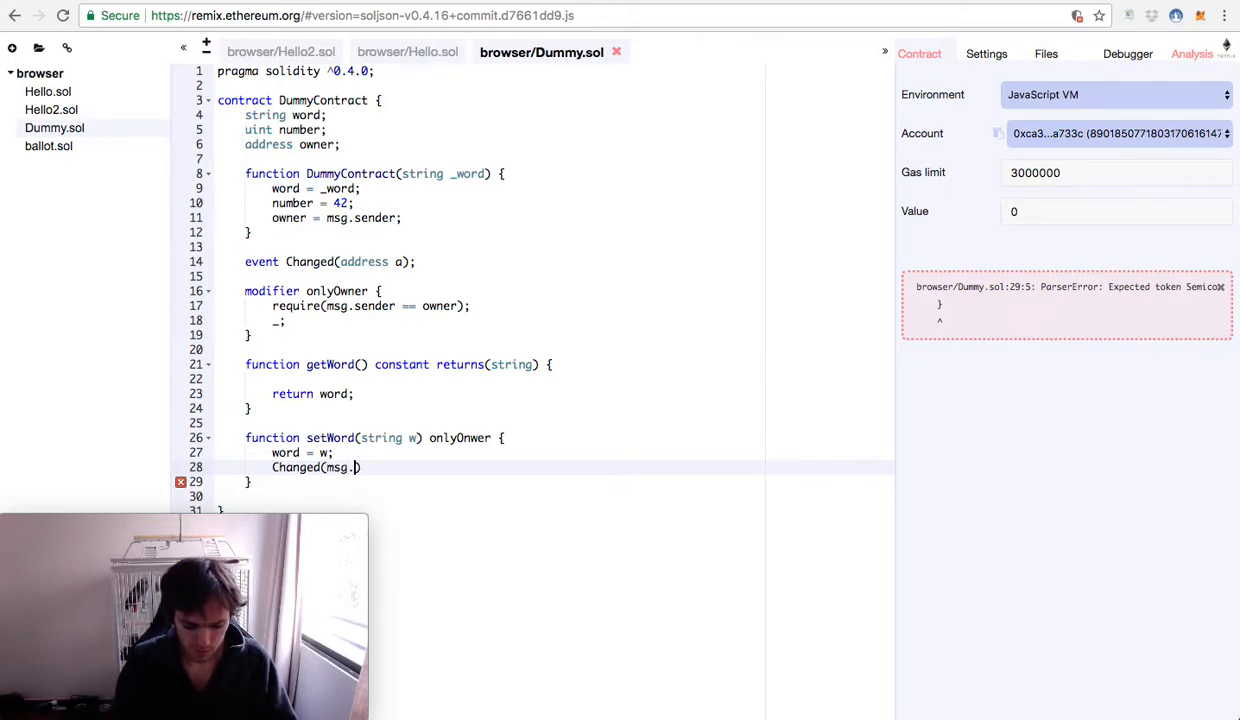
type("sender);")
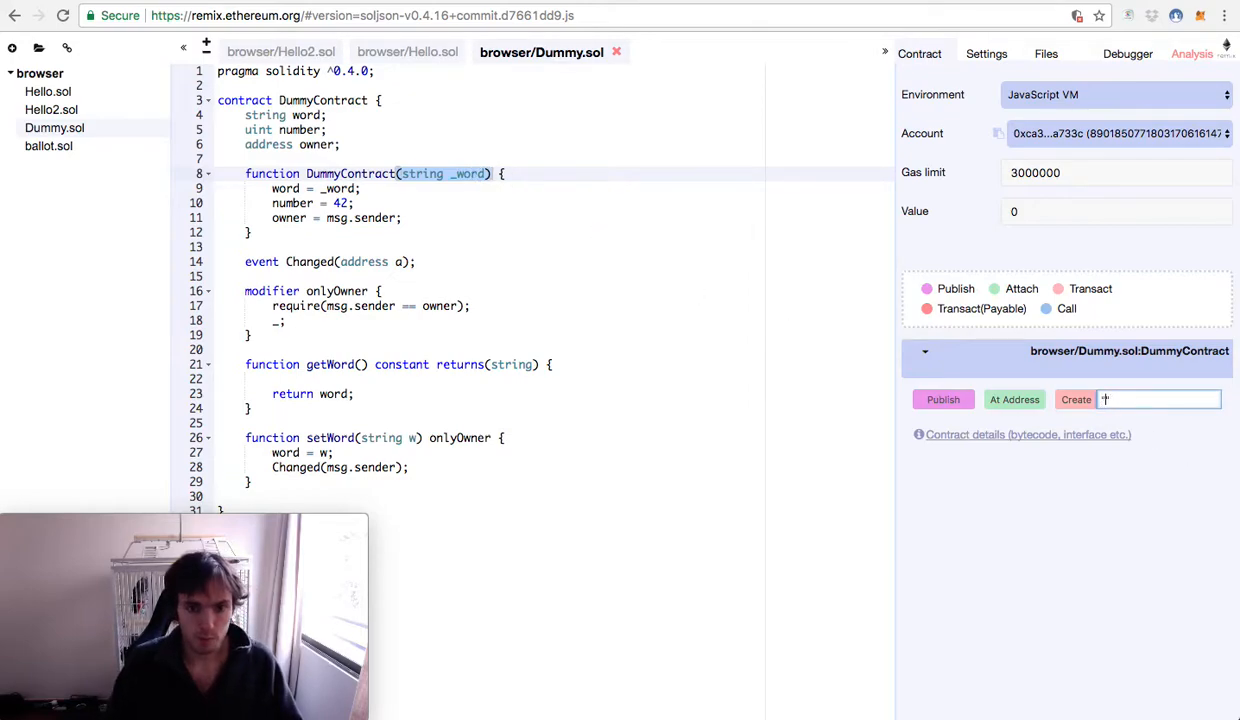
Deploy DummyContract with "Nicolas" as the constructor word and focus the setWord field.
type("\"Nicolas\"")
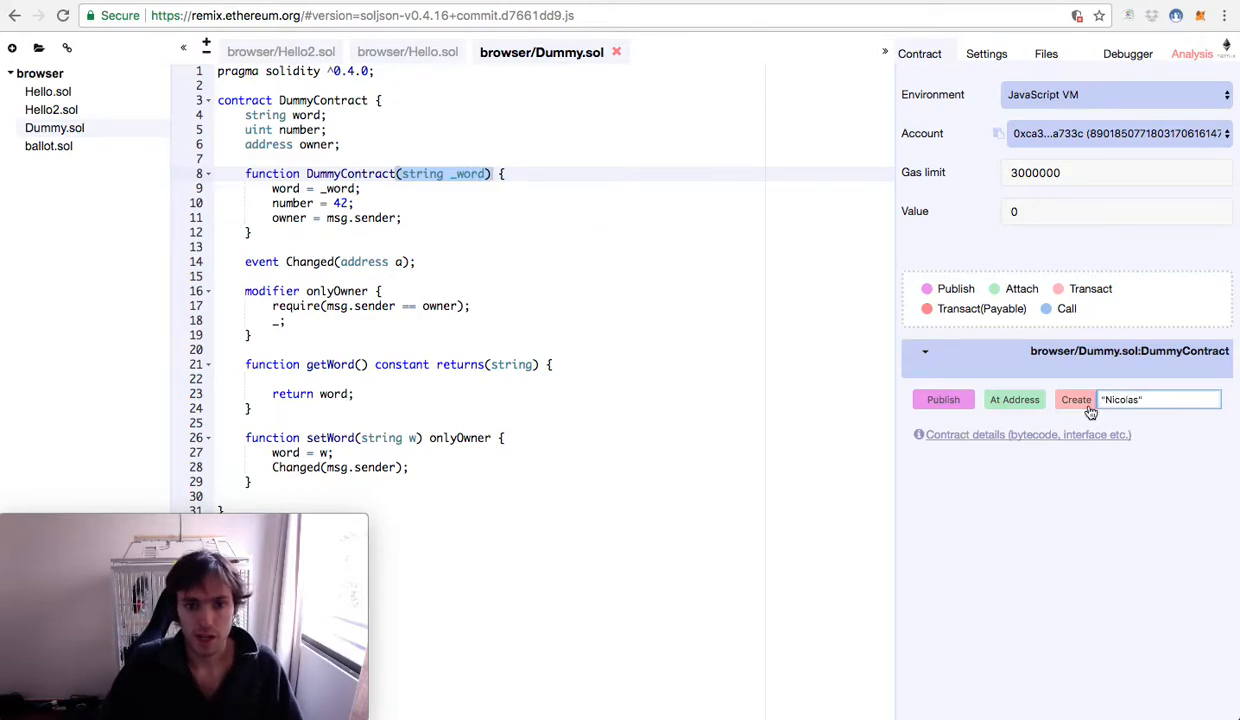
left_click(1076, 400)
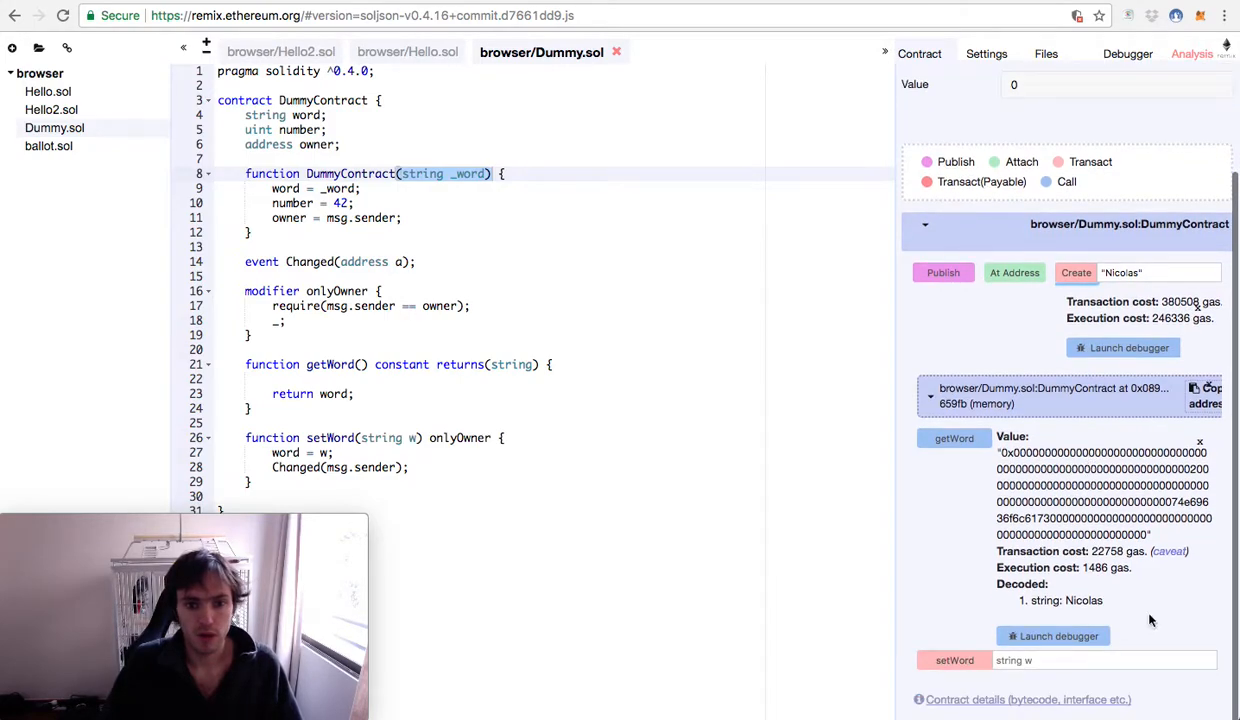
mouse_move(1046, 516)
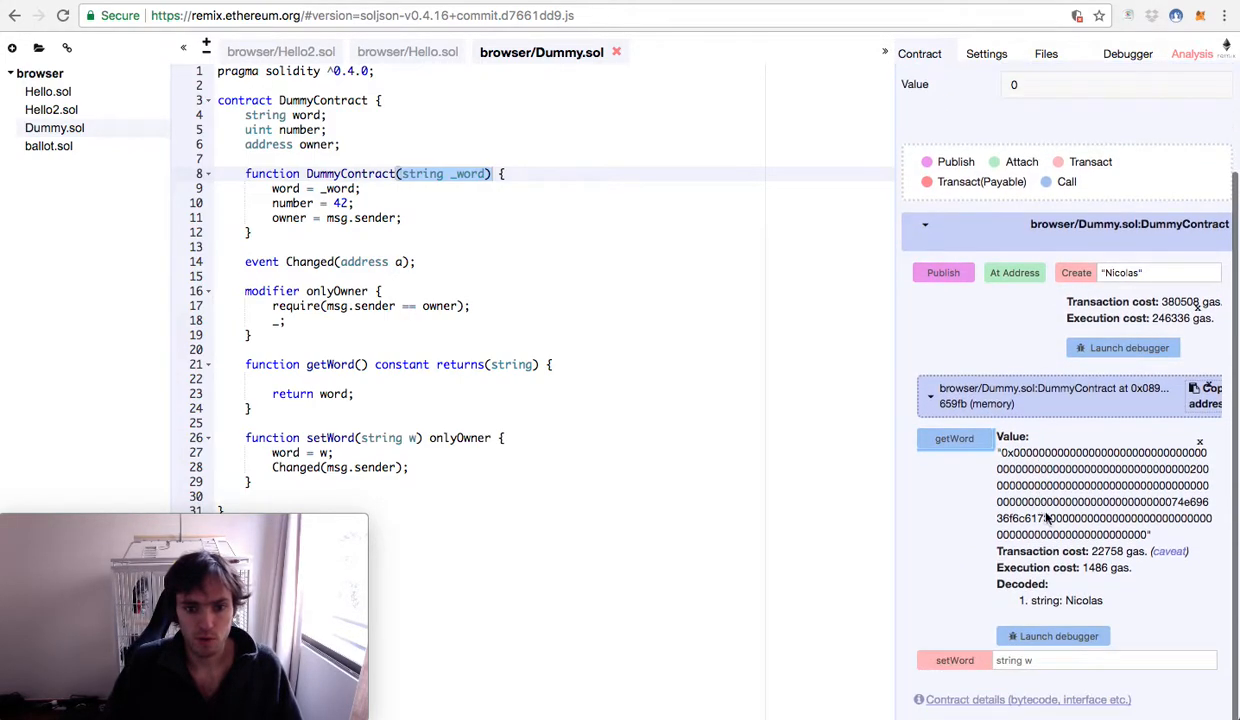
left_click(1104, 660)
type("\"Poly\"")
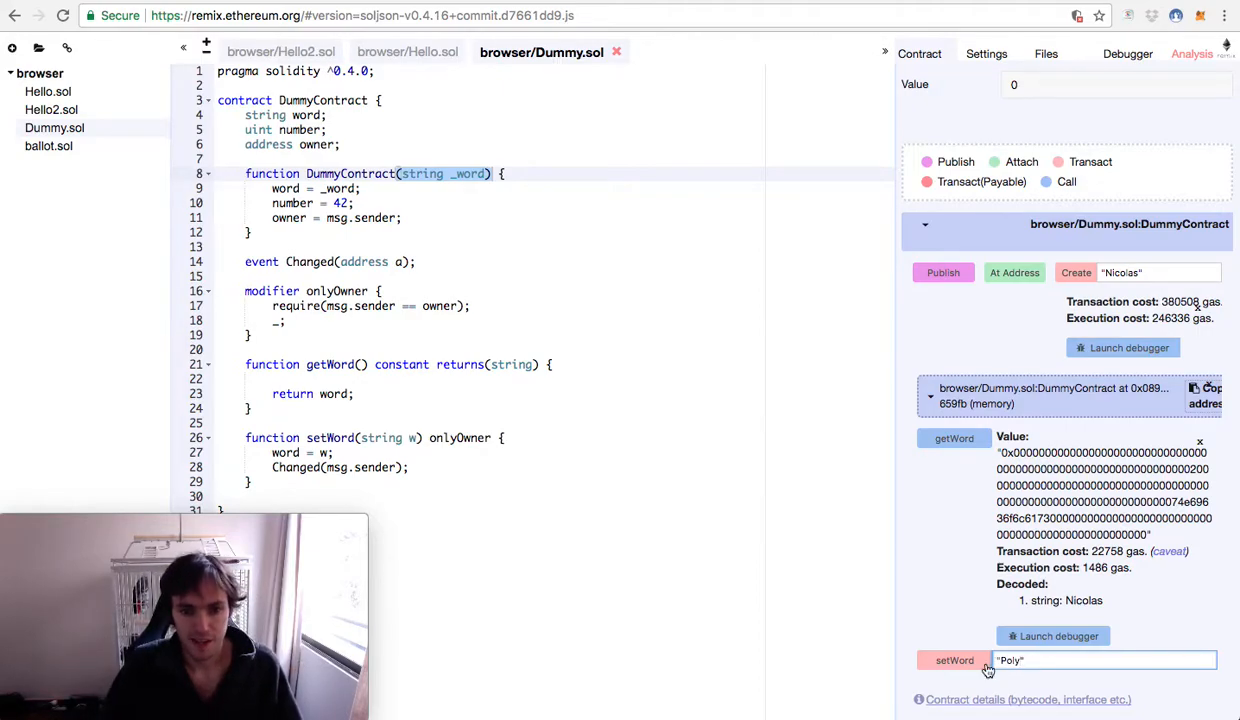
Call setWord with "Poly", then with "Poly2", and review the invalid opcode result.
left_click(952, 660)
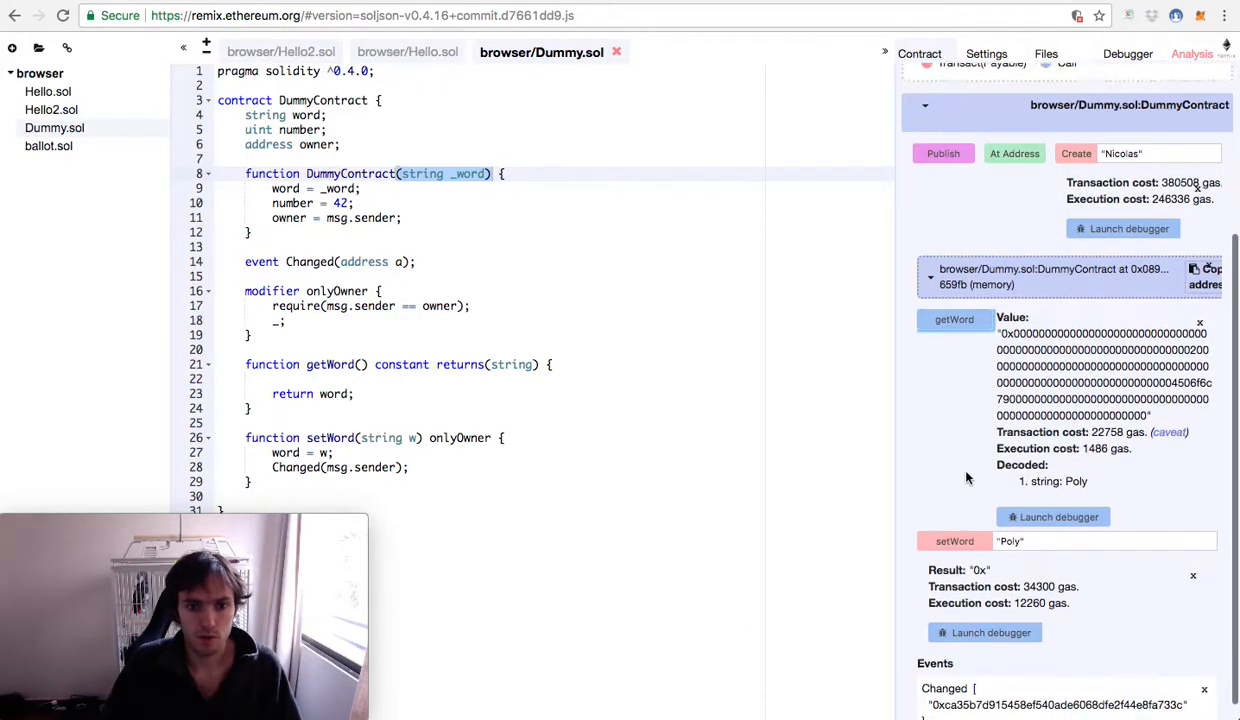
left_click(1124, 132)
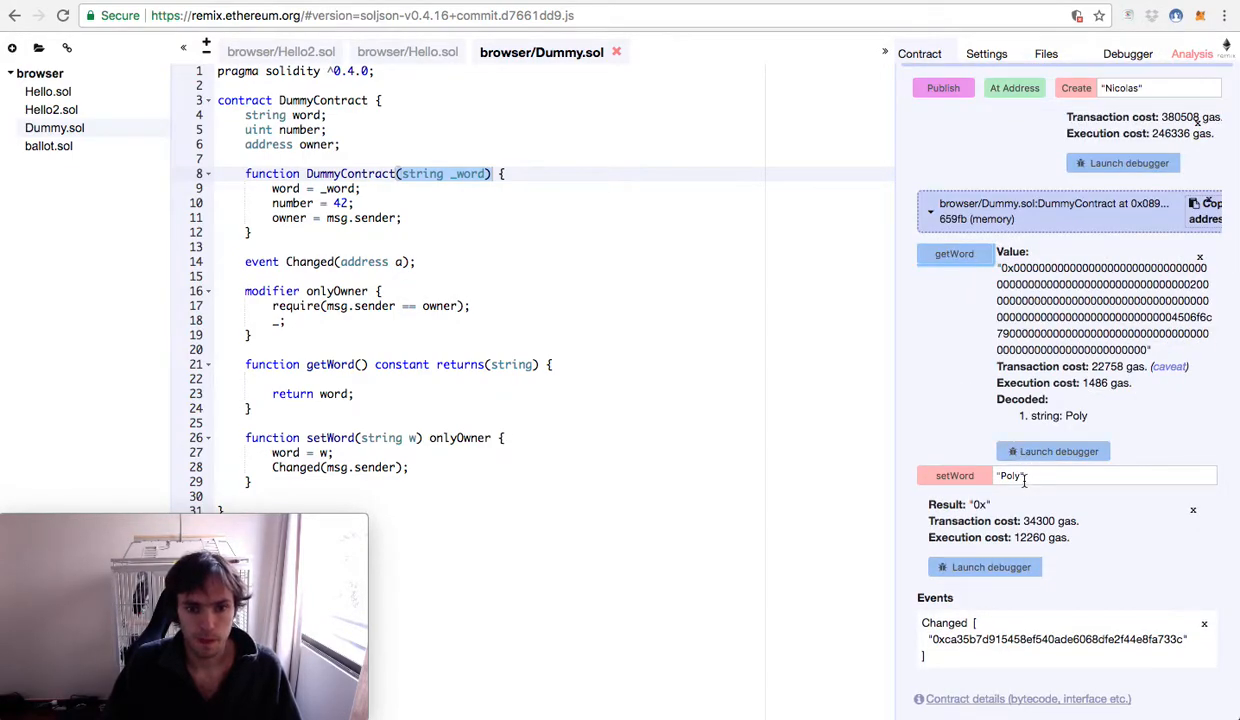
left_click(952, 476)
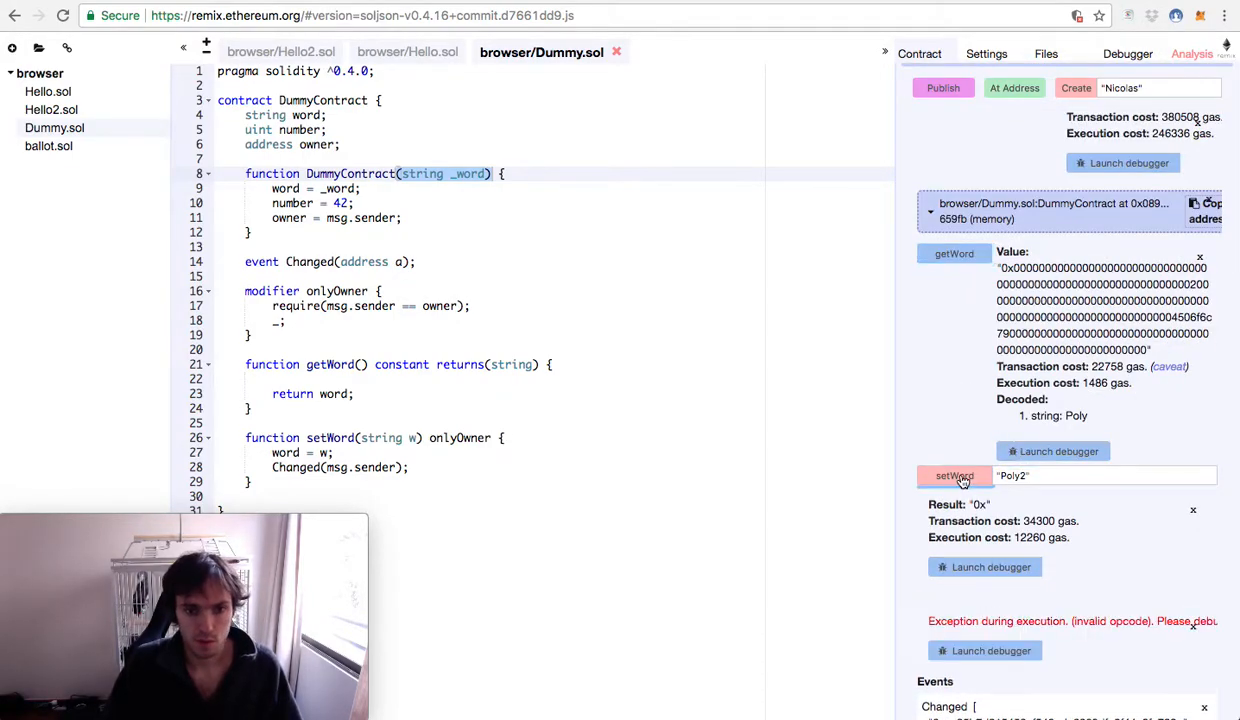
scroll("down", 3)
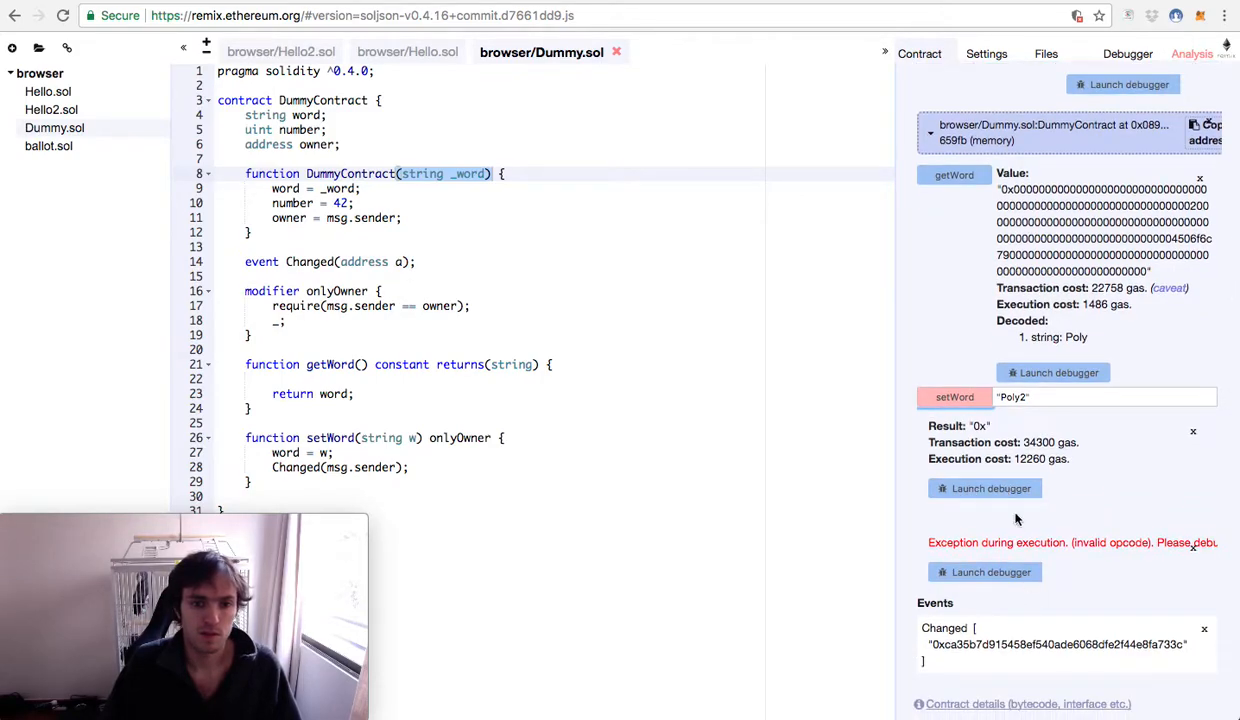